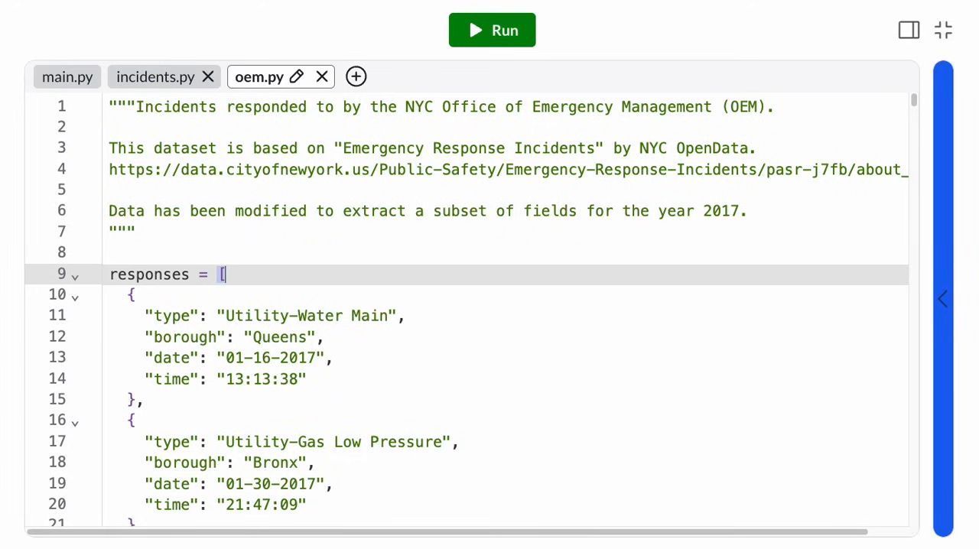
# Step: Review the response dictionaries in oem.py, then switch to incidents.py
pyautogui.scroll(-3)
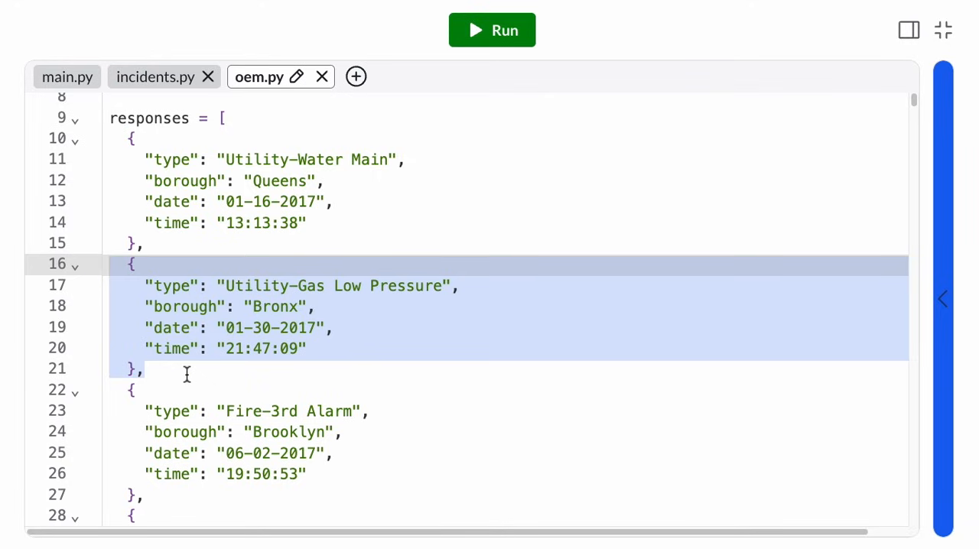
pyautogui.moveTo(176, 355)
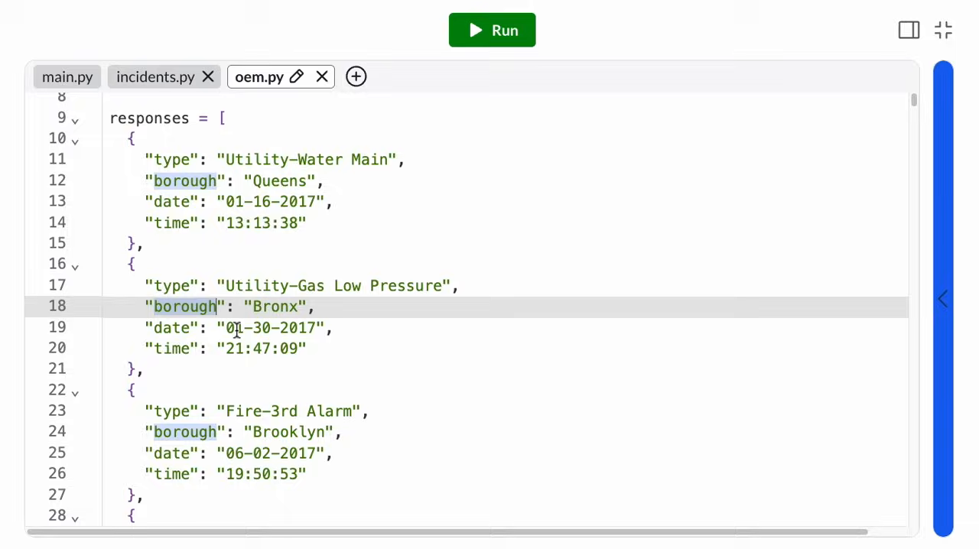
pyautogui.click(367, 410)
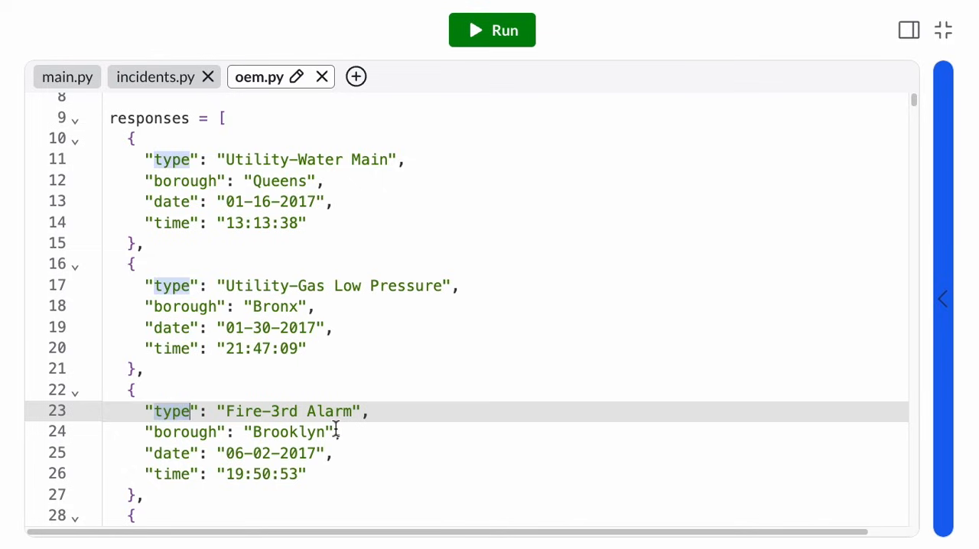
pyautogui.click(156, 77)
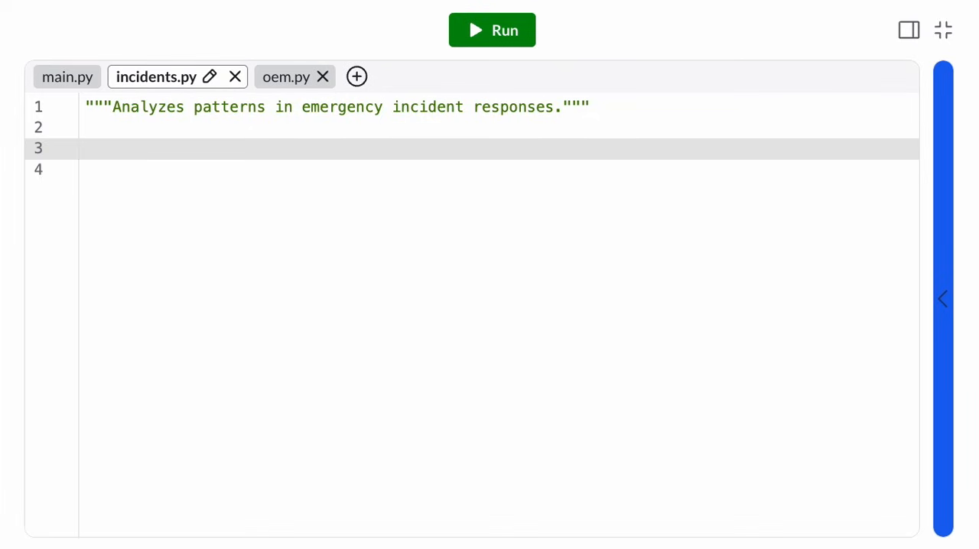
# Step: Define a count_by_type(responses, type) stub with a docstring that returns 0
pyautogui.write('d')
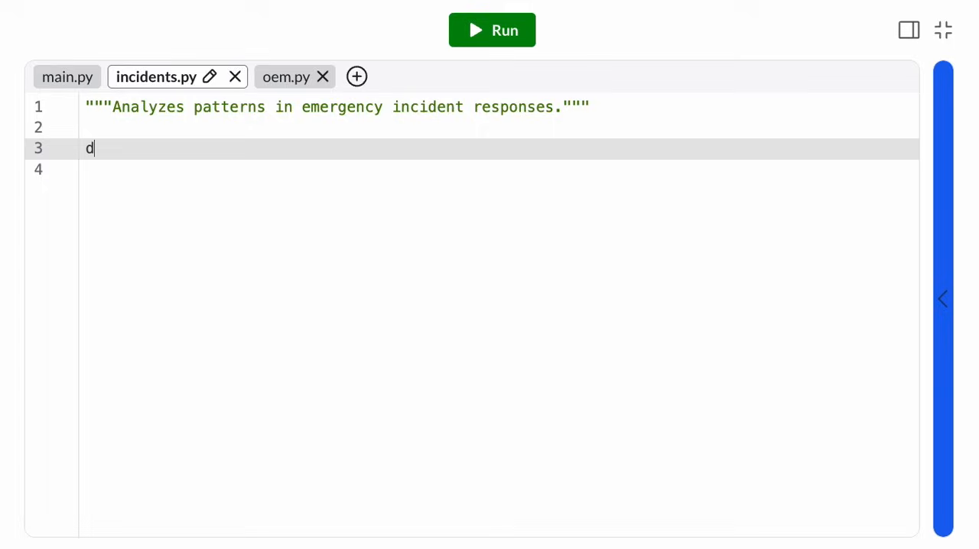
pyautogui.write('ef count_by_typ')
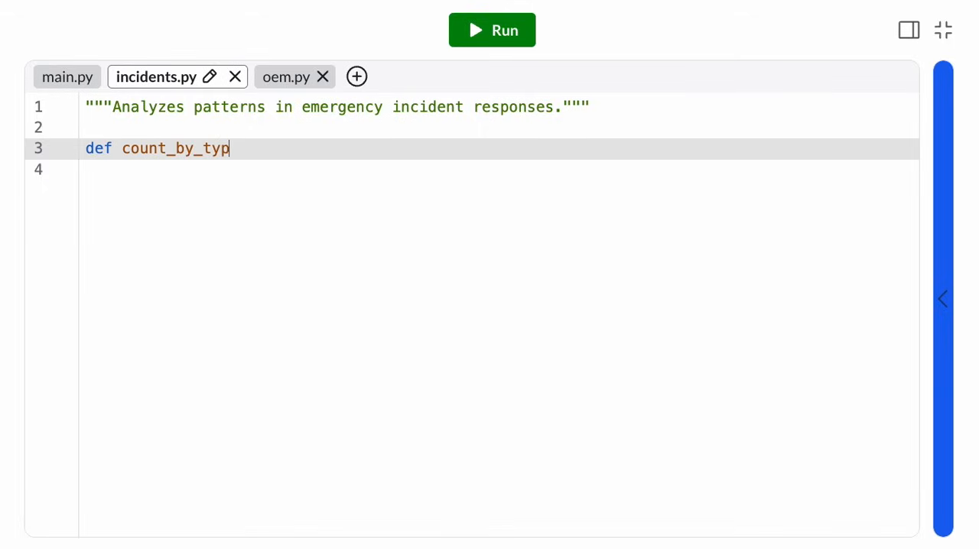
pyautogui.write('e(responses, type):')
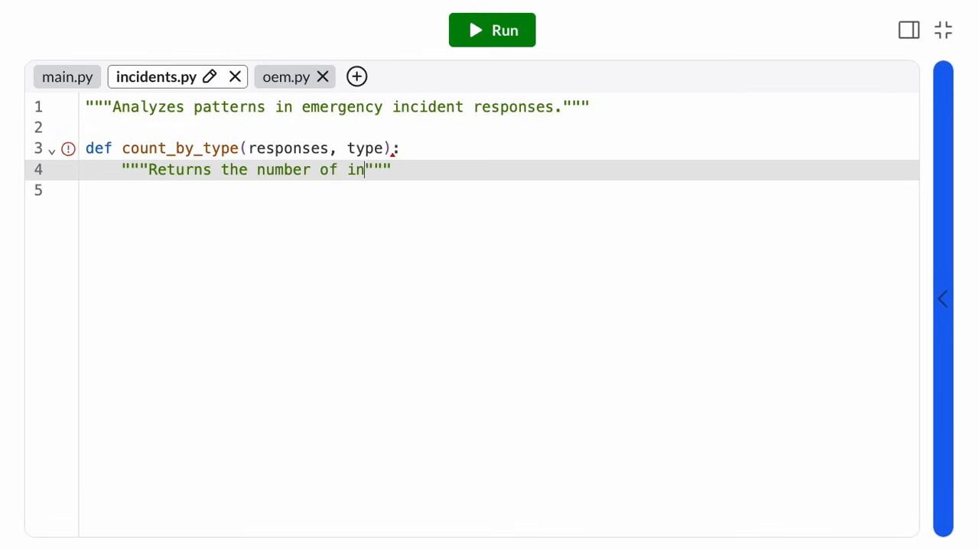
pyautogui.write('cidents with the given type.')
pyautogui.click(499, 189)
pyautogui.write('retu')
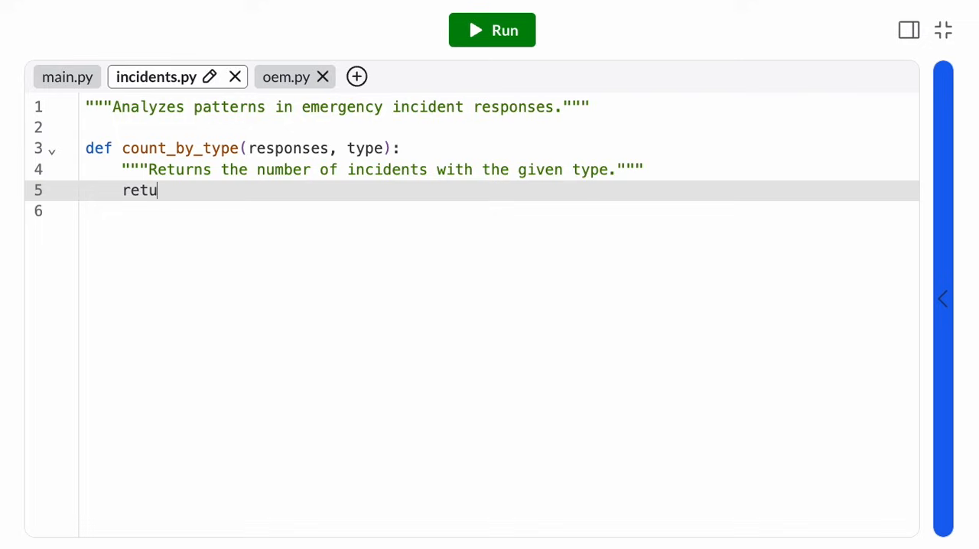
pyautogui.write('rn 0')
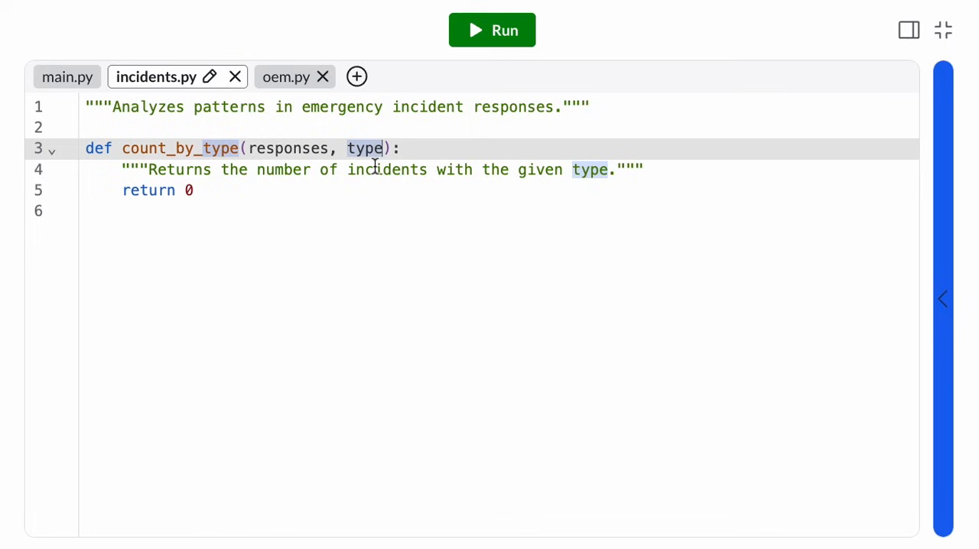
pyautogui.moveTo(382, 148)
pyautogui.write('"""Returns a dictionary of i')
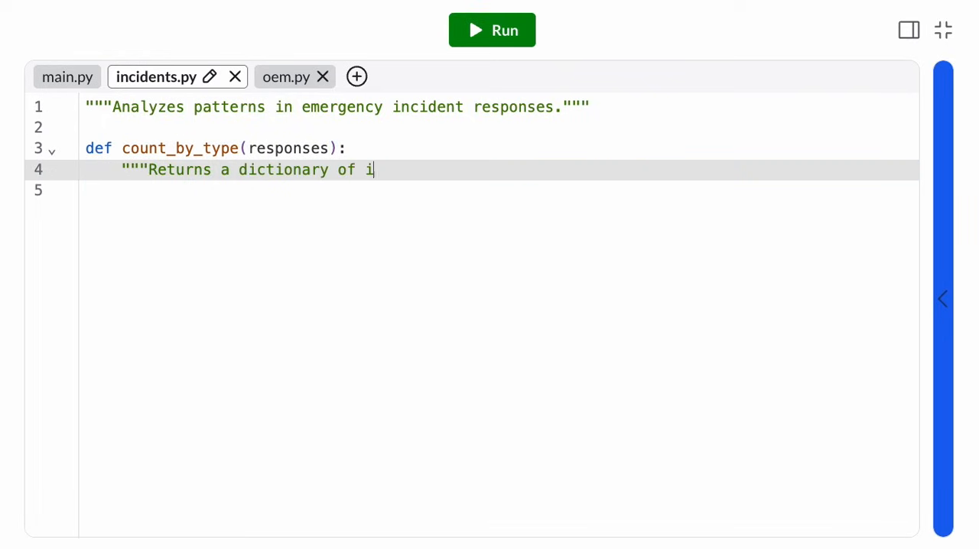
# Step: Finish the docstring about mapping incident type to response count and initialise by_type = {}
pyautogui.write('ncident type to response c')
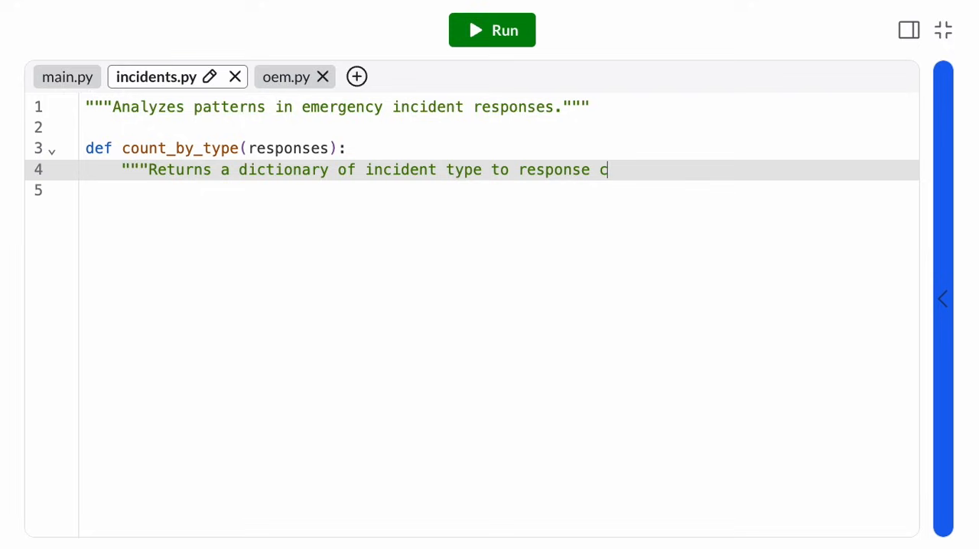
pyautogui.write('ount."""')
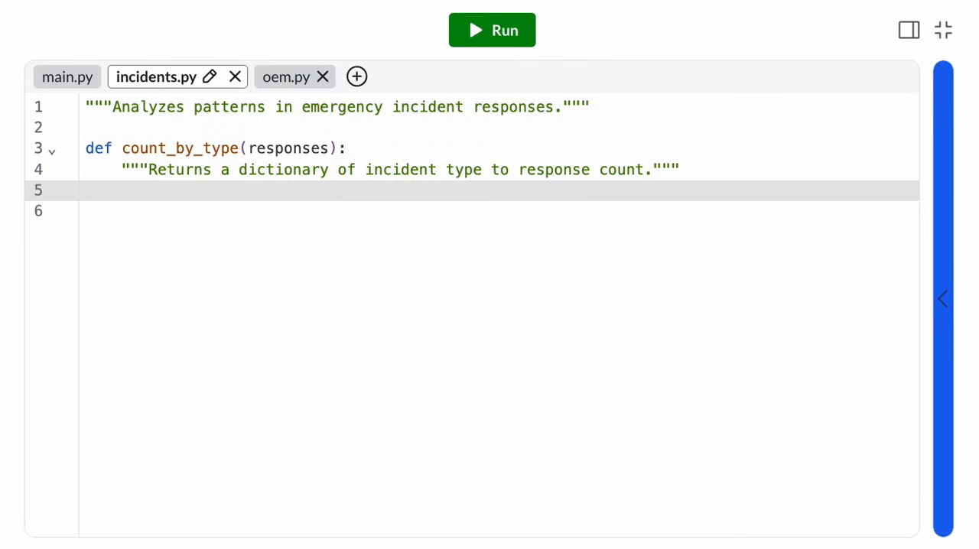
pyautogui.write('by_type =')
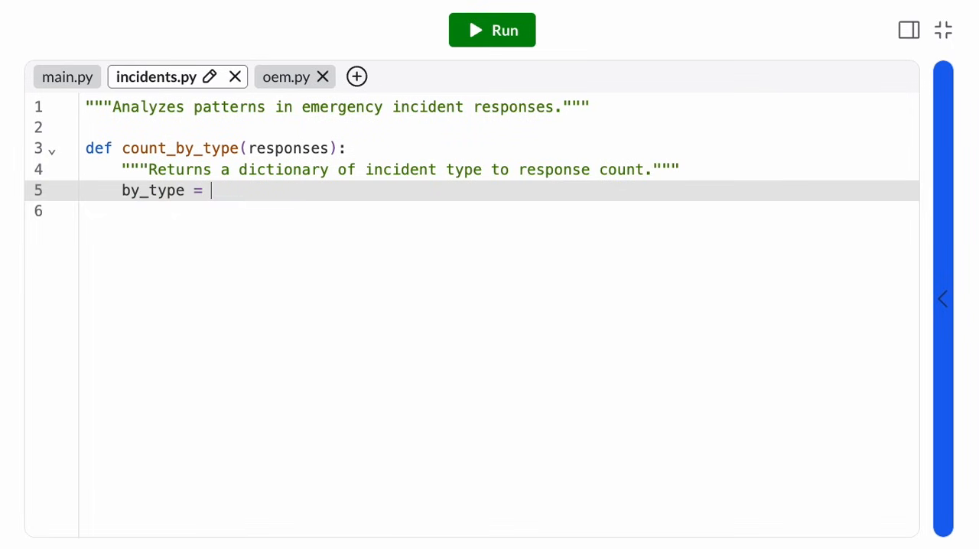
pyautogui.write('{}')
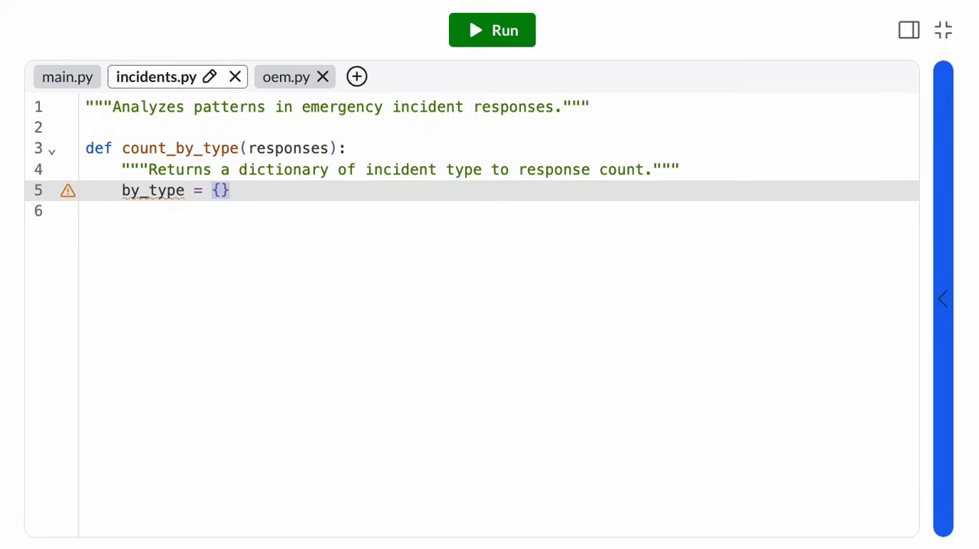
pyautogui.press('Enter')
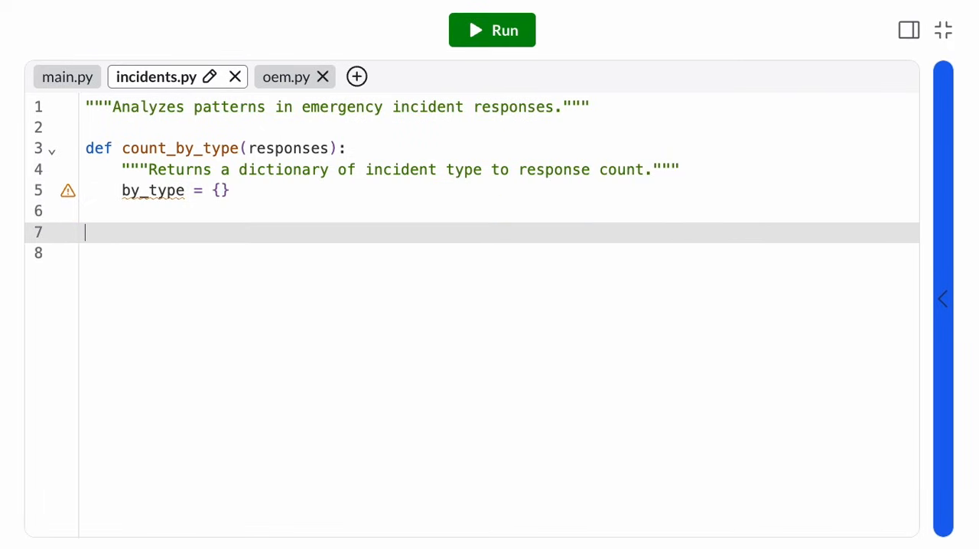
pyautogui.click(121, 232)
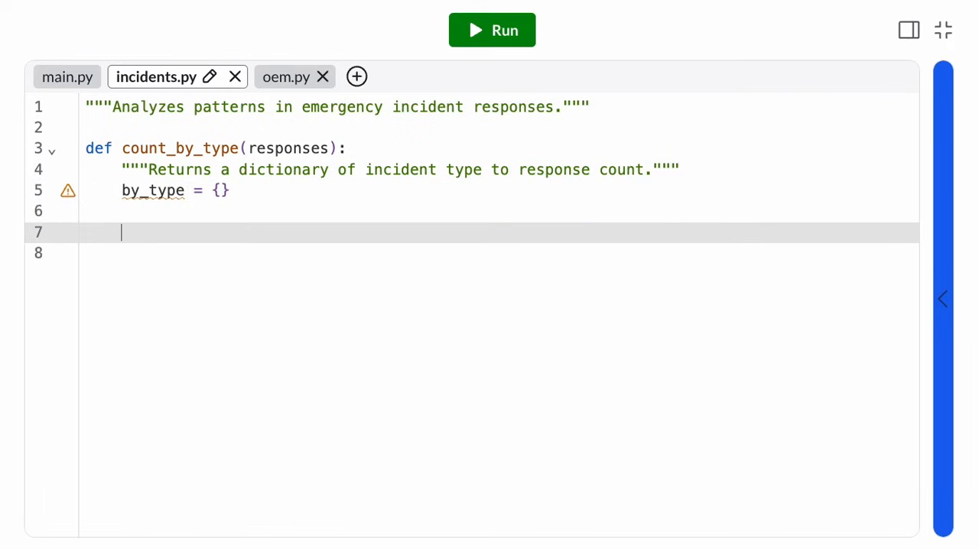
# Step: Loop over responses, read response["type"], increment by_type[type] by 1 and return by_type
pyautogui.write('for response in respo')
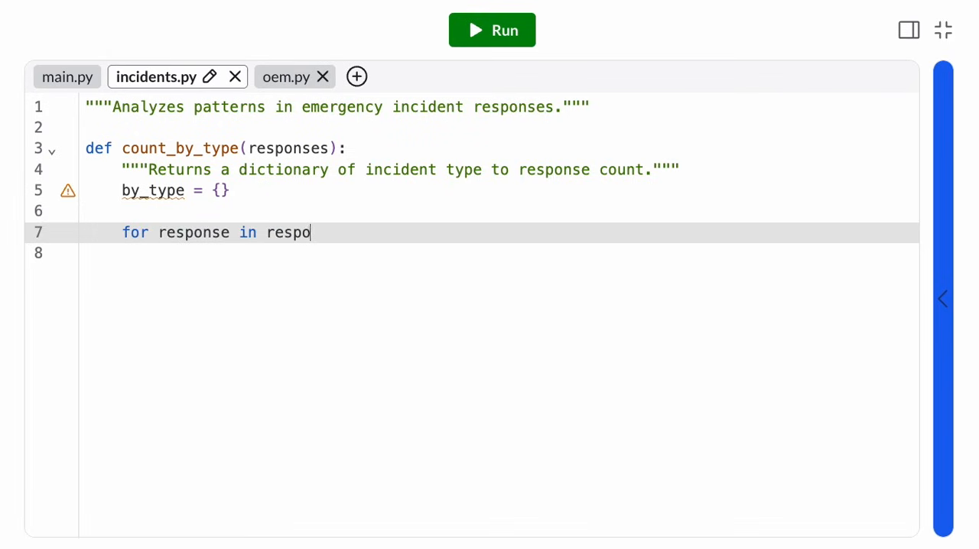
pyautogui.write('nses:')
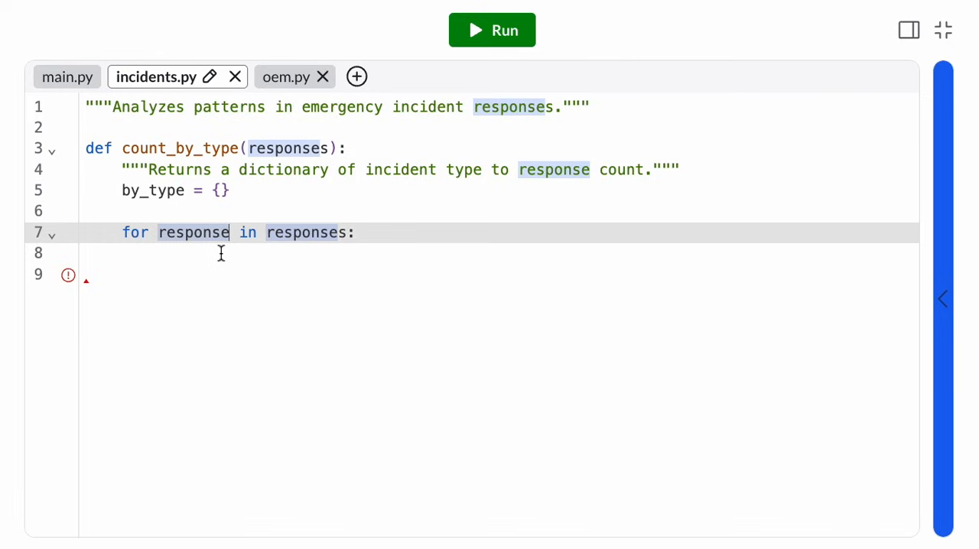
pyautogui.write('type')
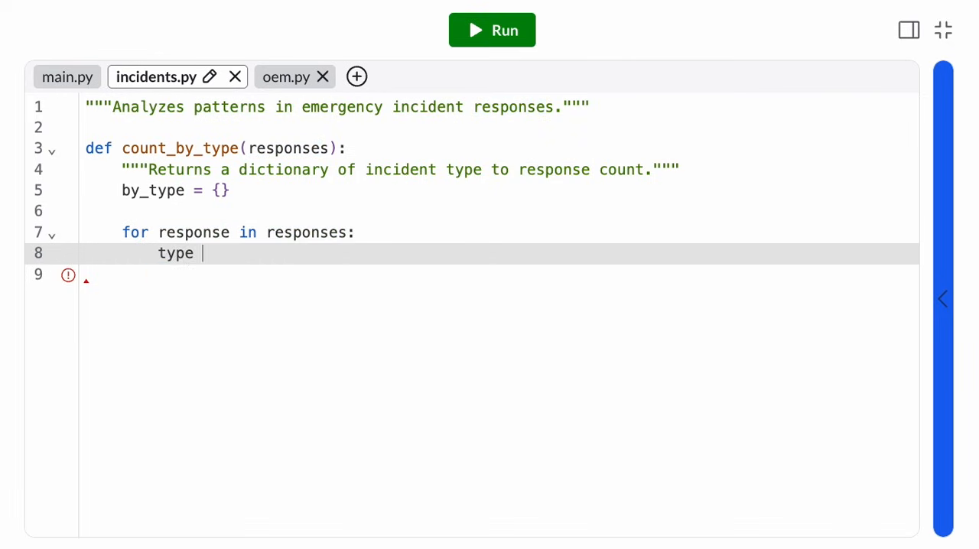
pyautogui.write('= response["t"]')
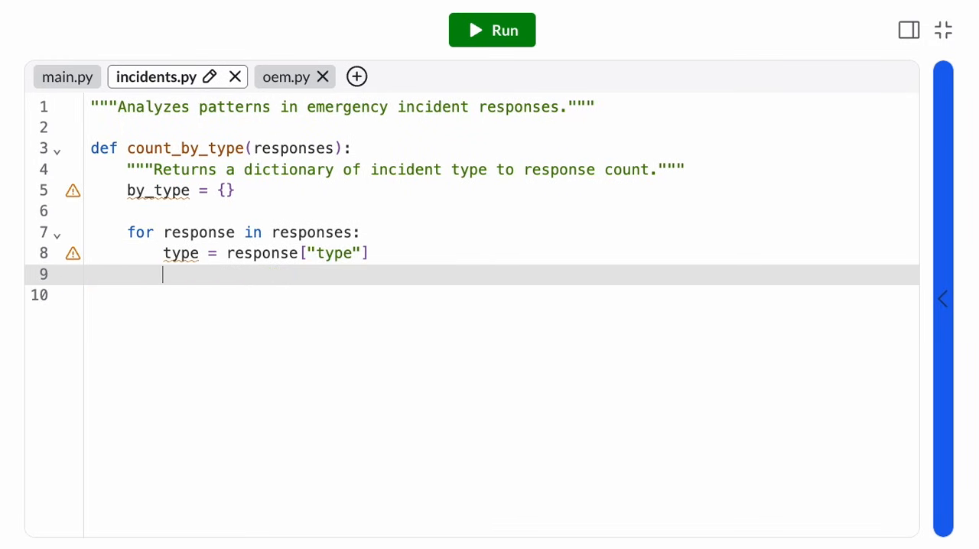
pyautogui.write('by_type[type] +=')
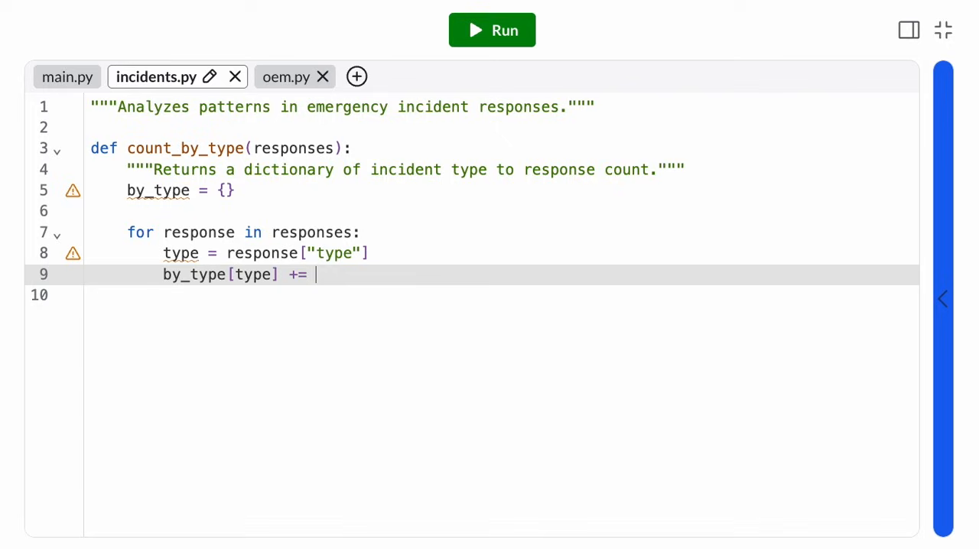
pyautogui.write('1')
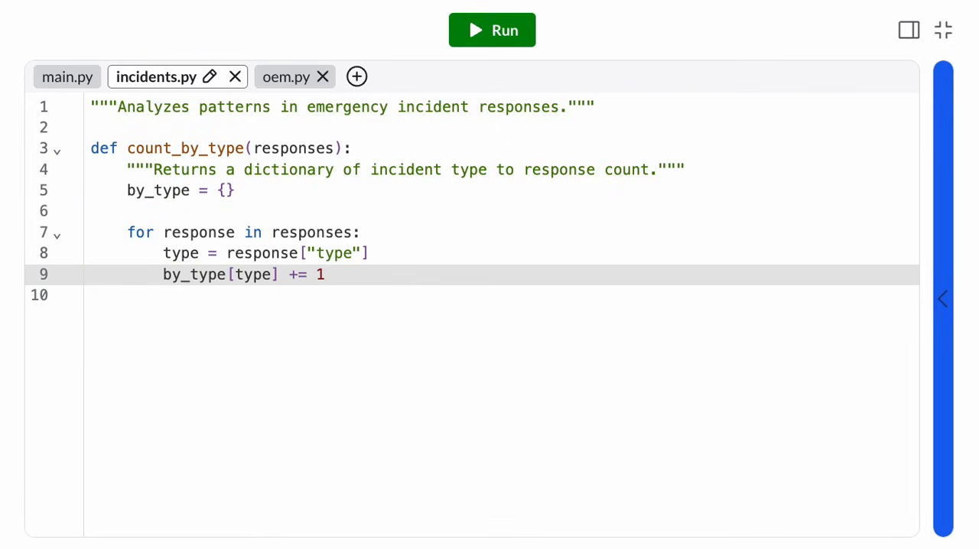
pyautogui.press('enter')
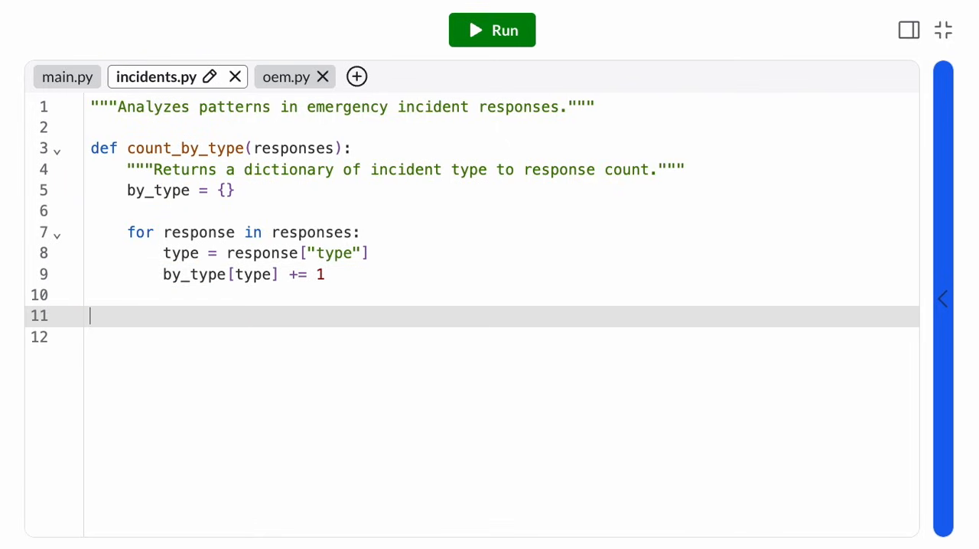
pyautogui.write('return by_type')
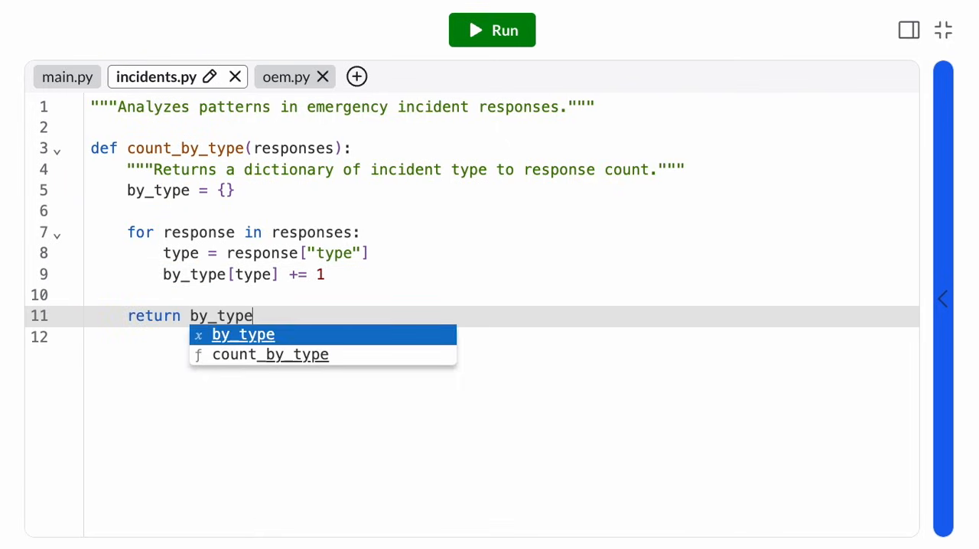
pyautogui.press('Escape')
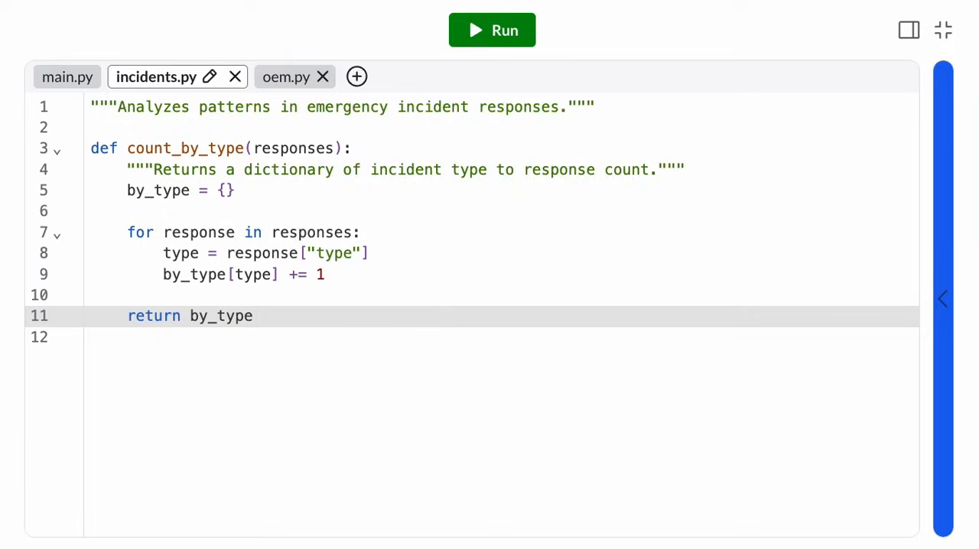
pyautogui.click(67, 77)
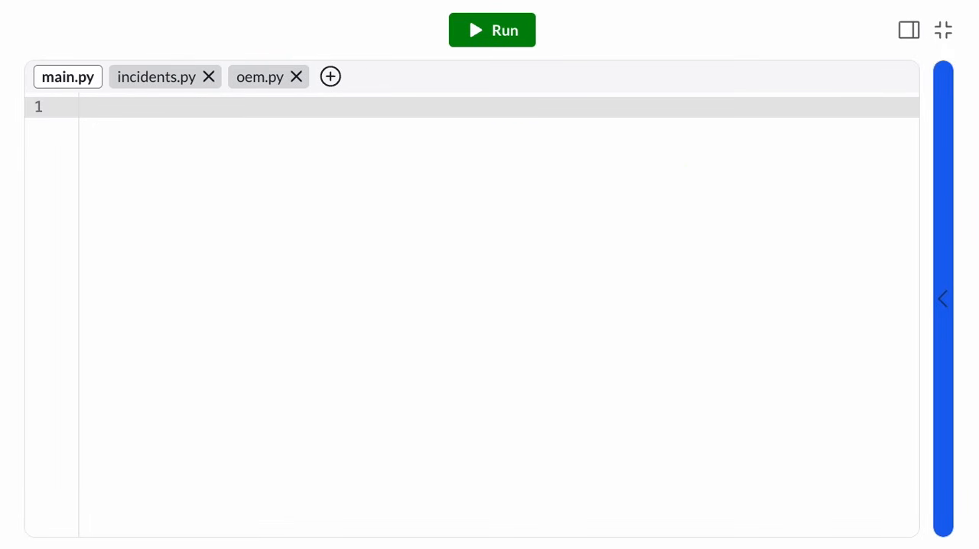
# Step: In main.py import incidents and oem and call count_by_type on oem.responses
pyautogui.write('import incidents')
pyautogui.write('import o')
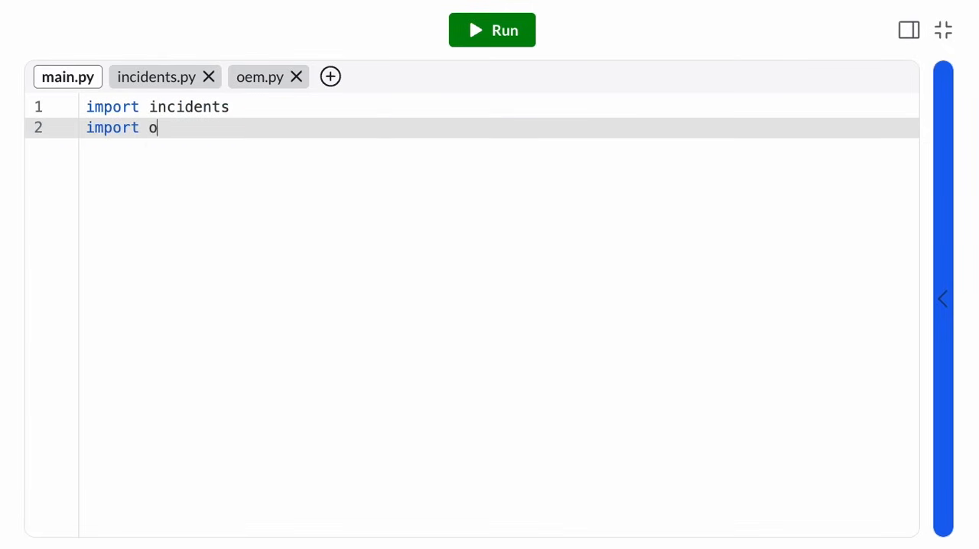
pyautogui.write('em')
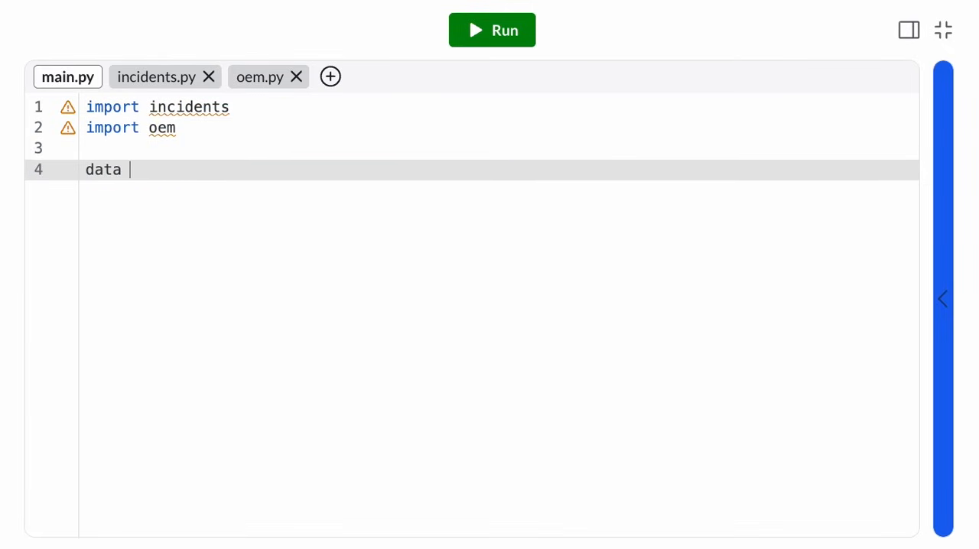
pyautogui.write('= oem.responses')
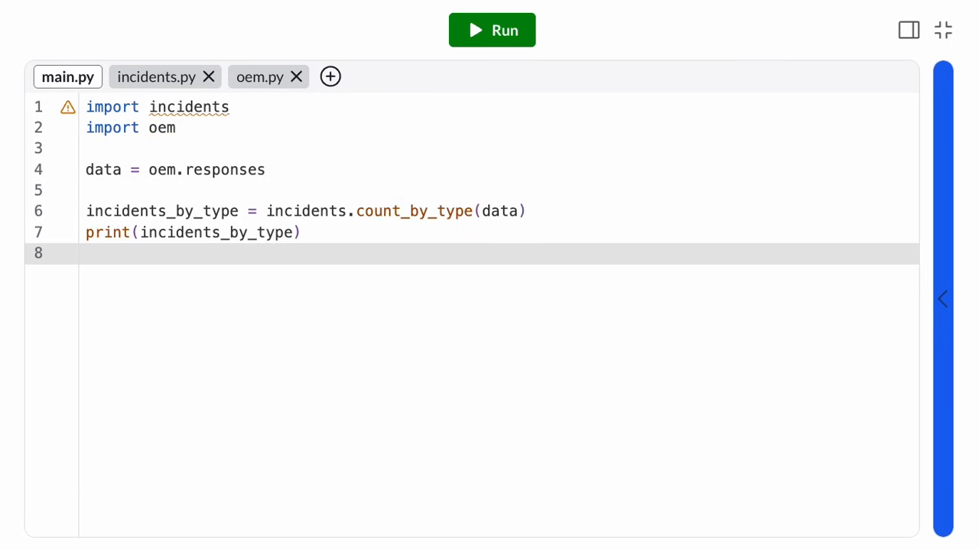
# Step: Run main.py, note the KeyError for 'Utility-Water Main', and return to incidents.py
pyautogui.click(493, 31)
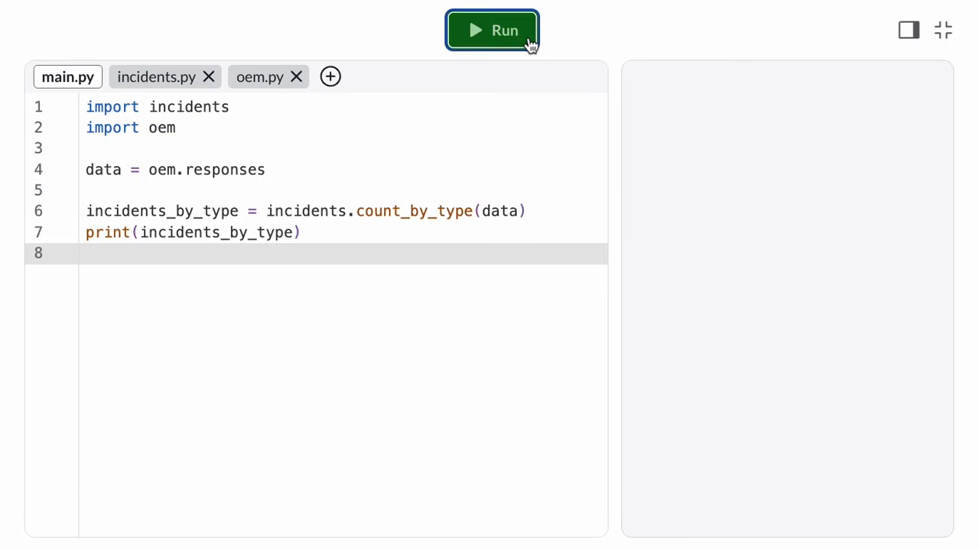
pyautogui.click(493, 31)
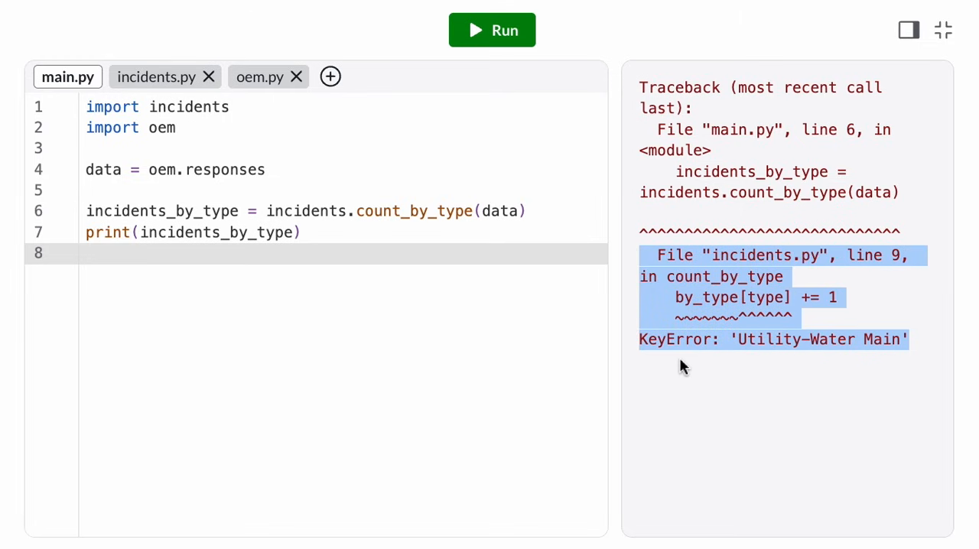
pyautogui.click(156, 76)
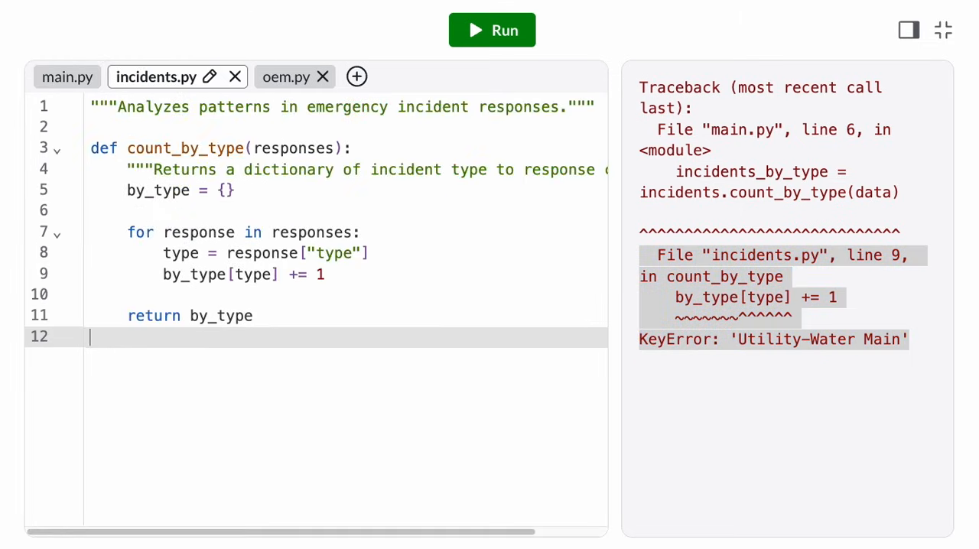
pyautogui.moveTo(361, 284)
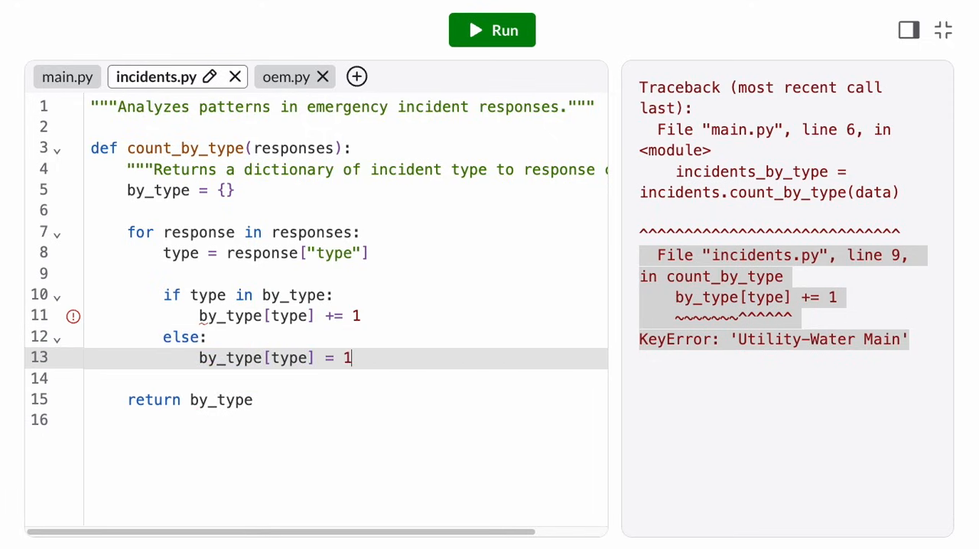
# Step: Use by_type[type] = by_type.get(type, 0) + 1 and remove the old if/else block
pyautogui.click(306, 274)
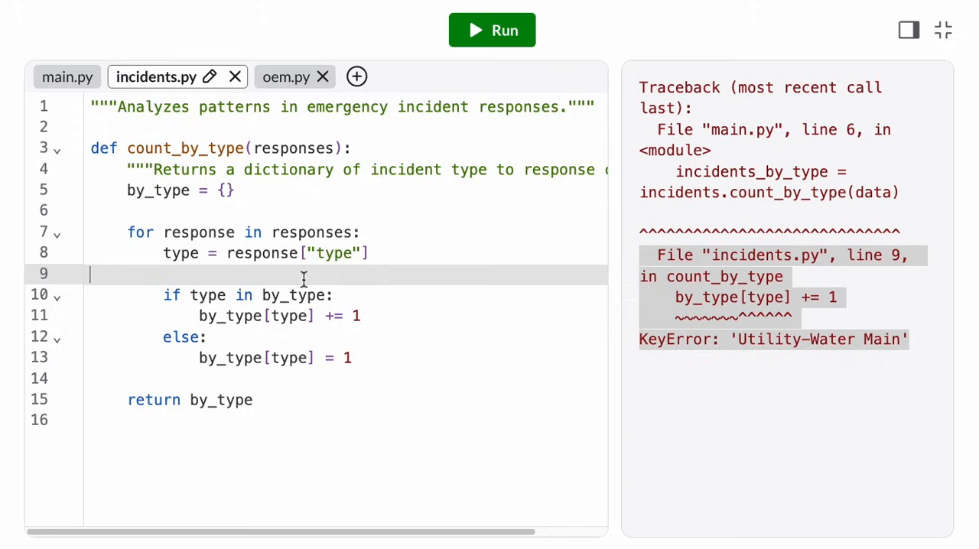
pyautogui.write('by_type[type] = by_type.get(type')
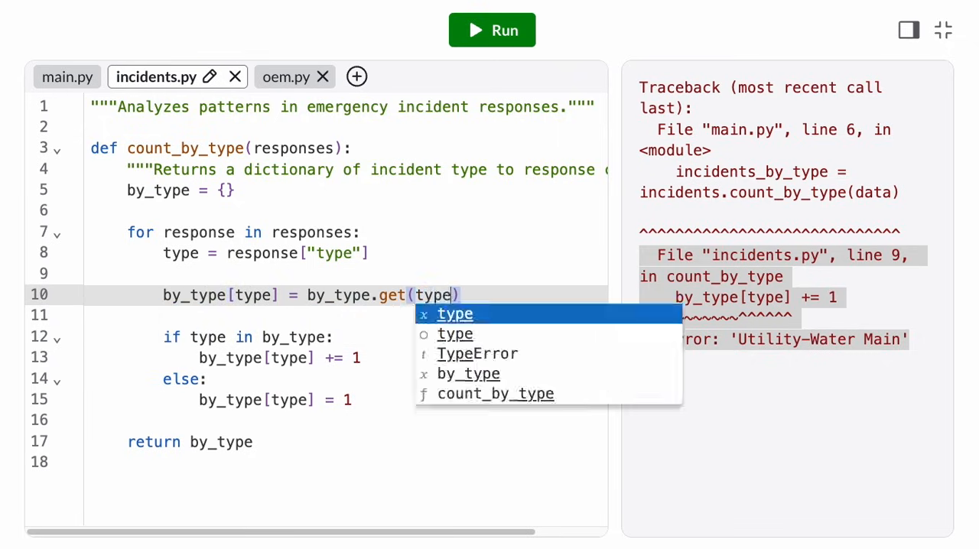
pyautogui.write(',')
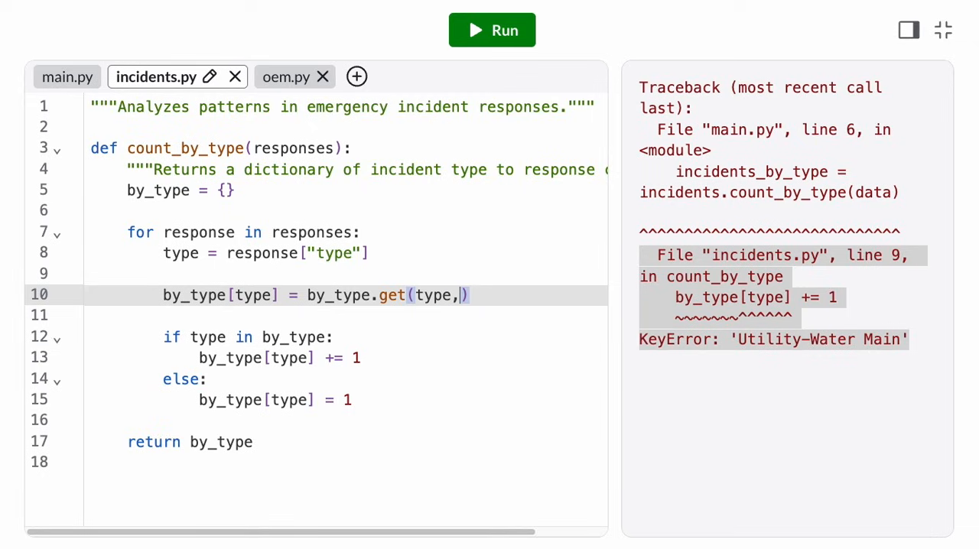
pyautogui.write('0) + 1')
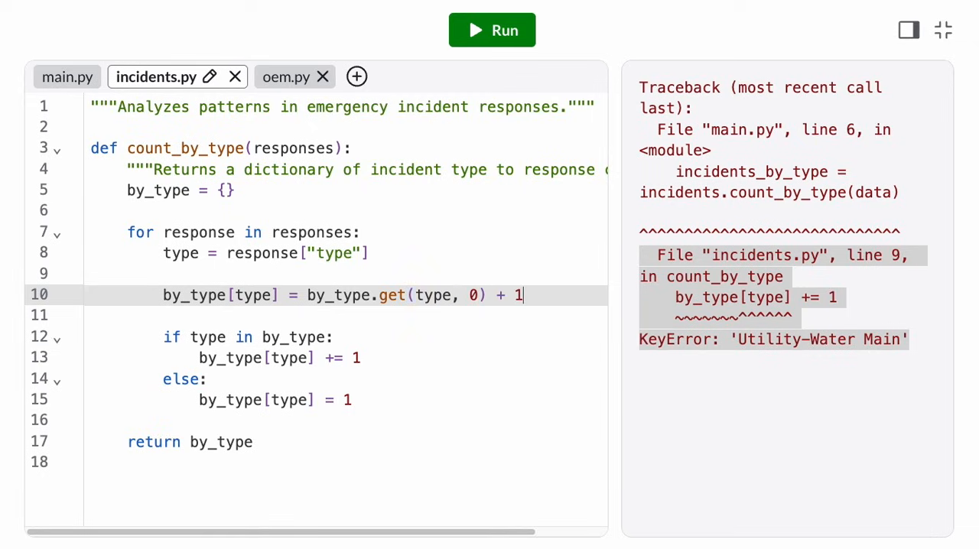
pyautogui.moveTo(84, 315); pyautogui.dragTo(351, 401)
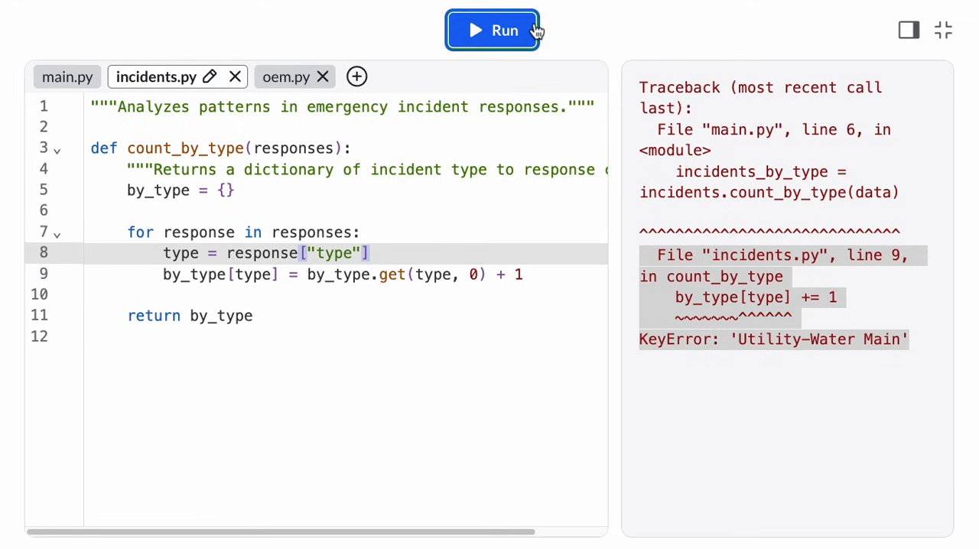
# Step: Run the fixed code and examine the per-type counts, highlighting subtypes like Fire-School
pyautogui.click(492, 30)
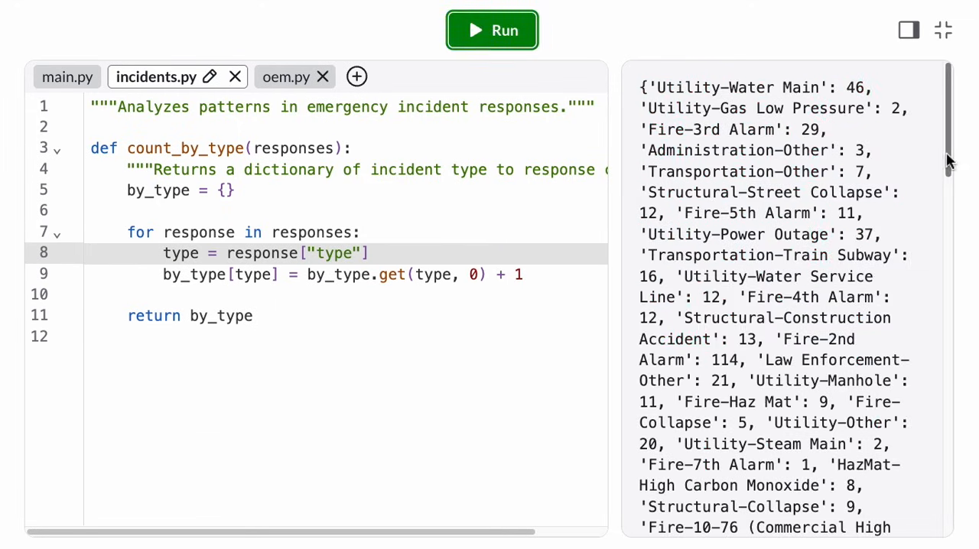
pyautogui.scroll(-3)
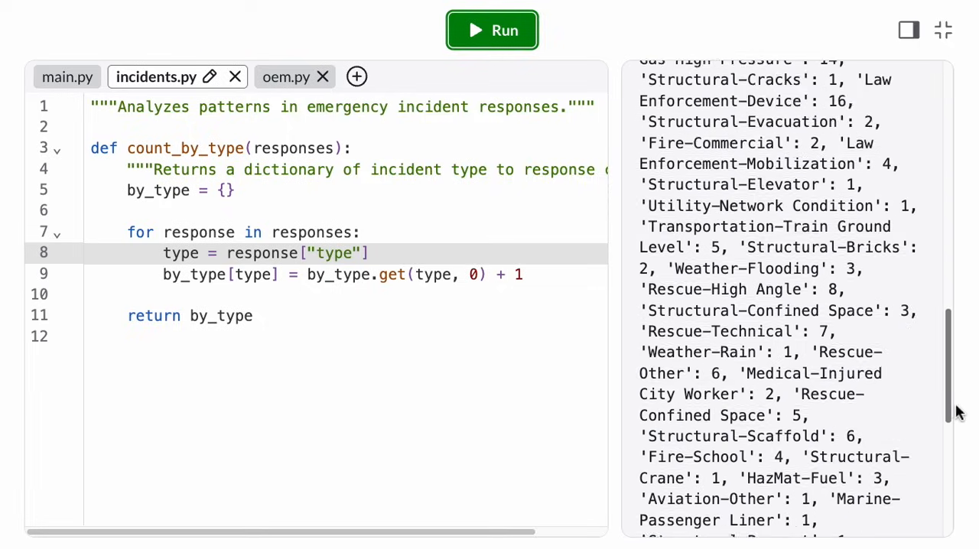
pyautogui.scroll(-3)
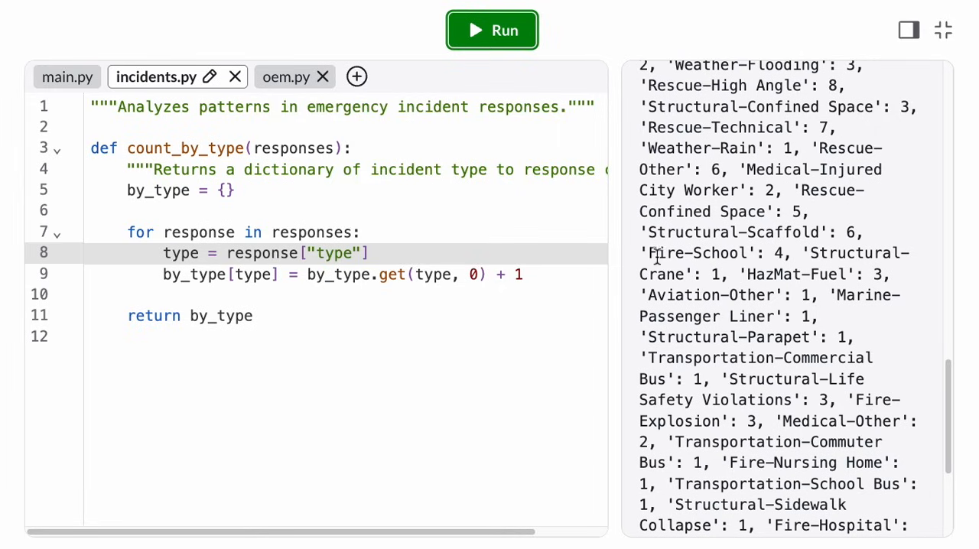
pyautogui.doubleClick(696, 254)
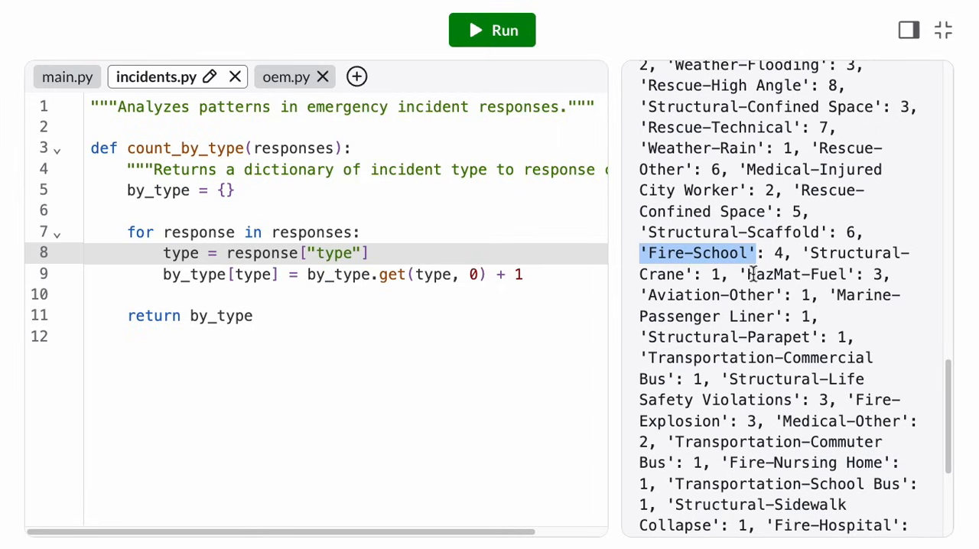
pyautogui.moveTo(753, 274)
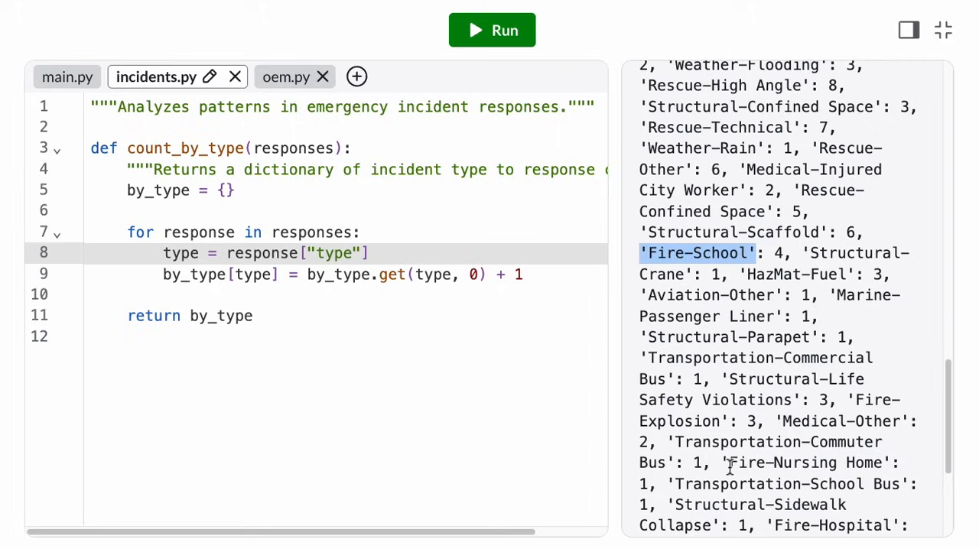
pyautogui.doubleClick(747, 462)
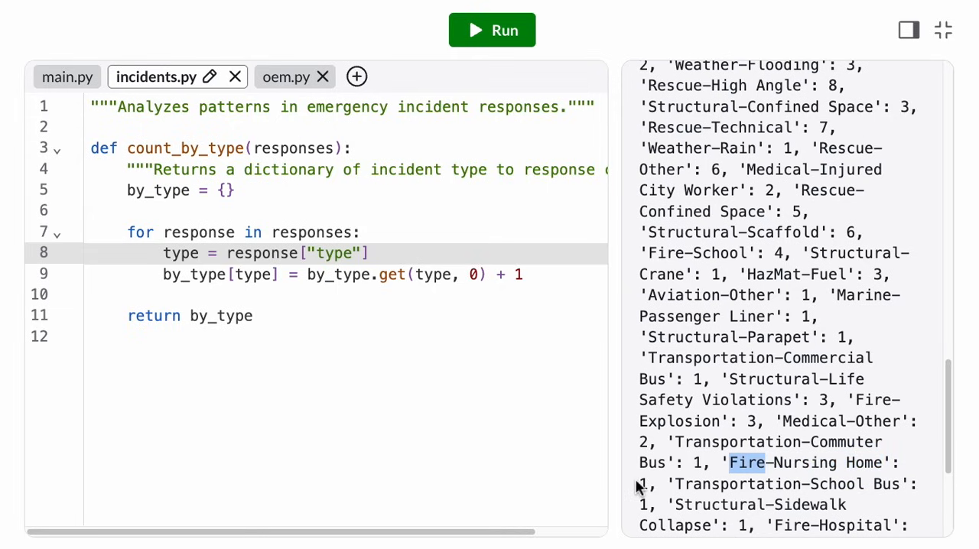
# Step: Key on response["type"].split("-")[0] and rerun for broad category totals like Fire 288
pyautogui.write('.')
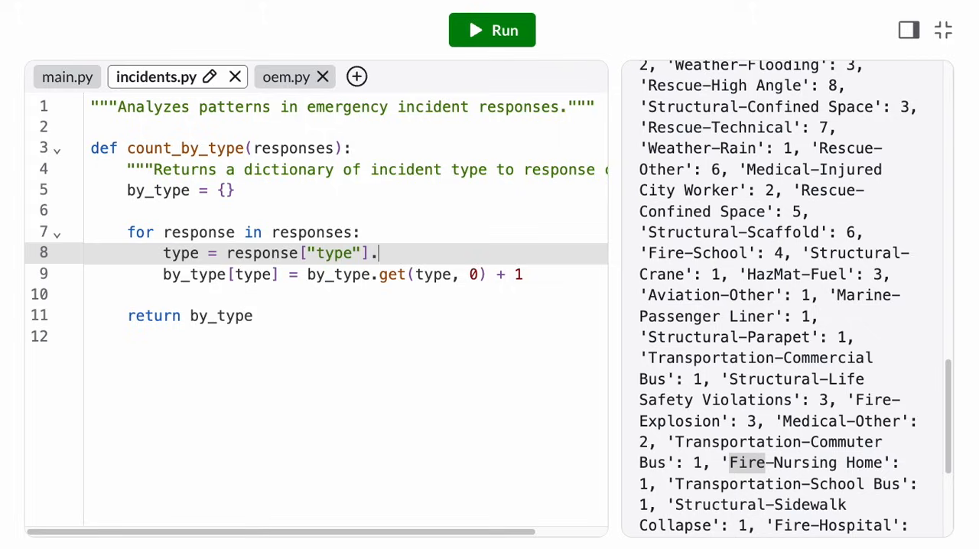
pyautogui.write('split("")')
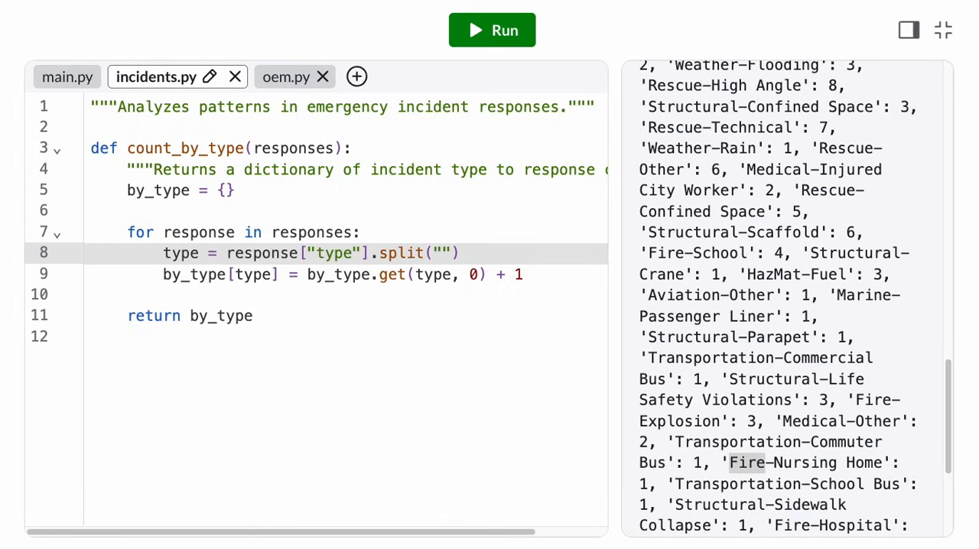
pyautogui.write('-')
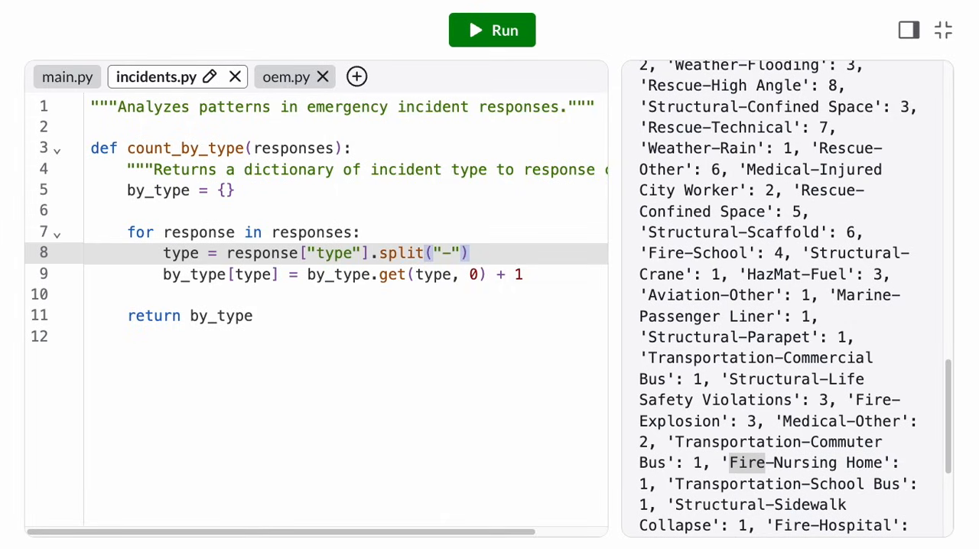
pyautogui.write('[0]')
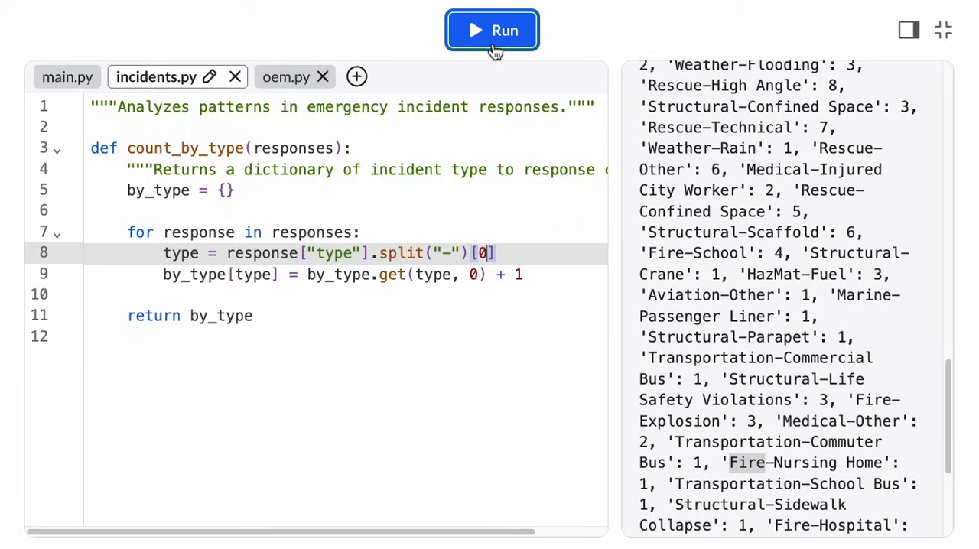
pyautogui.click(493, 31)
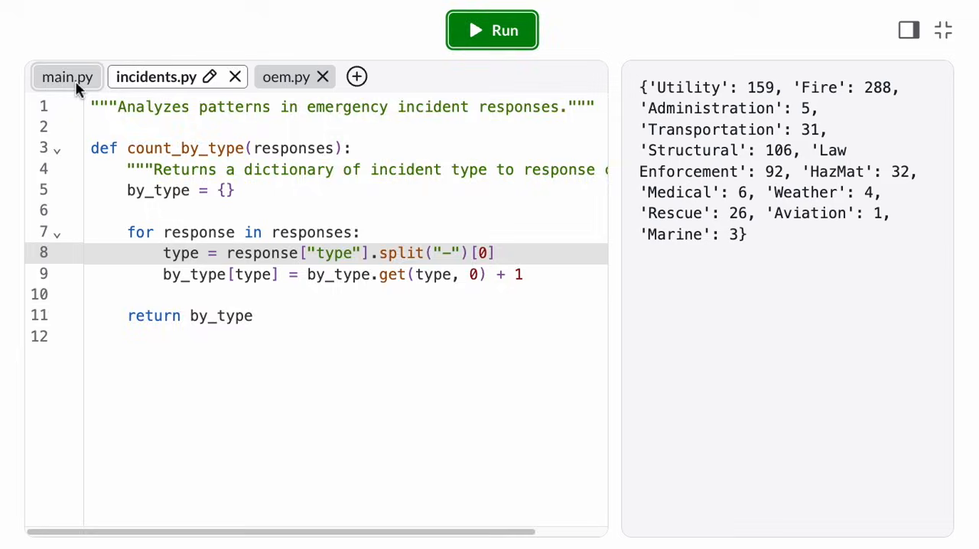
# Step: Have main.py print 'There were N reports for X.' per category and run it
pyautogui.click(67, 77)
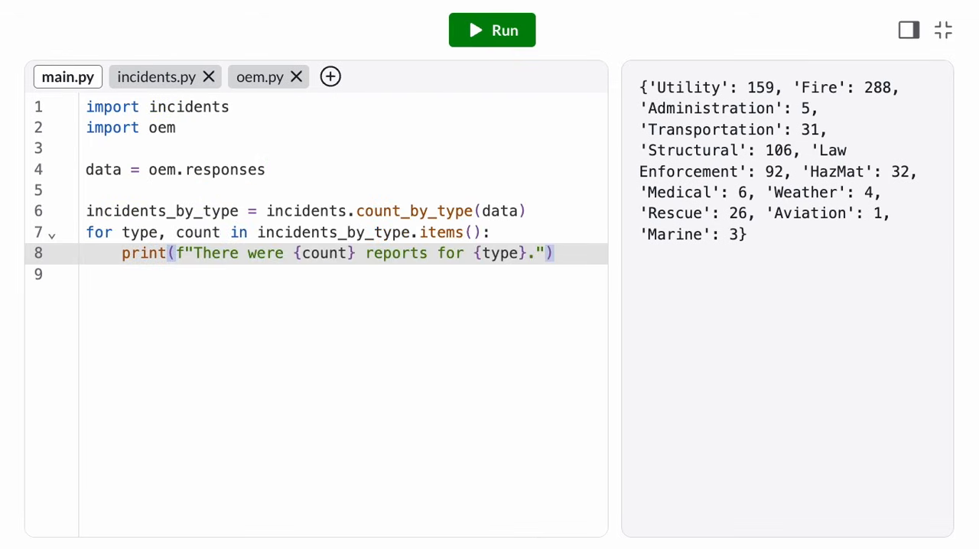
pyautogui.click(493, 30)
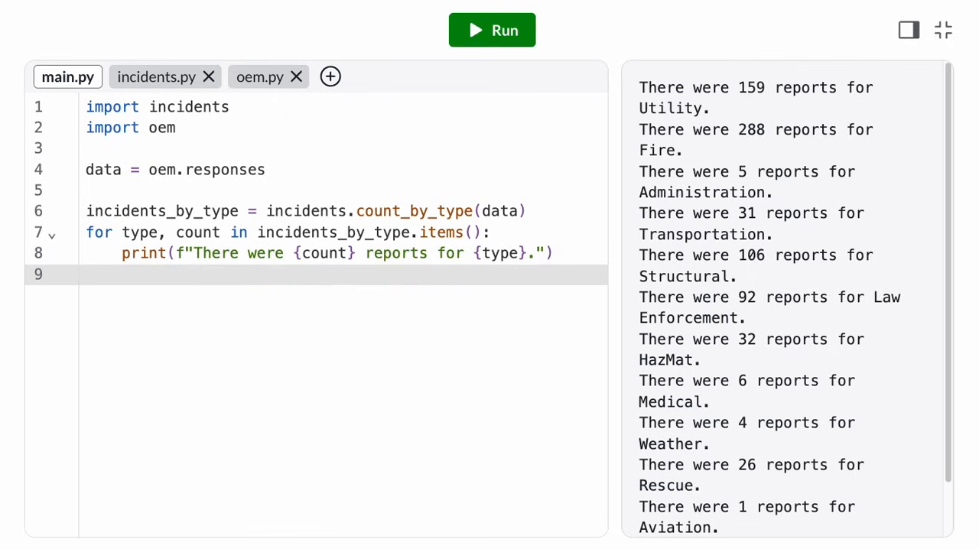
# Step: Set hour = incidents.find_busiest_hour(data) and print f"The busiest hour ... {hour}:00"
pyautogui.write('hour')
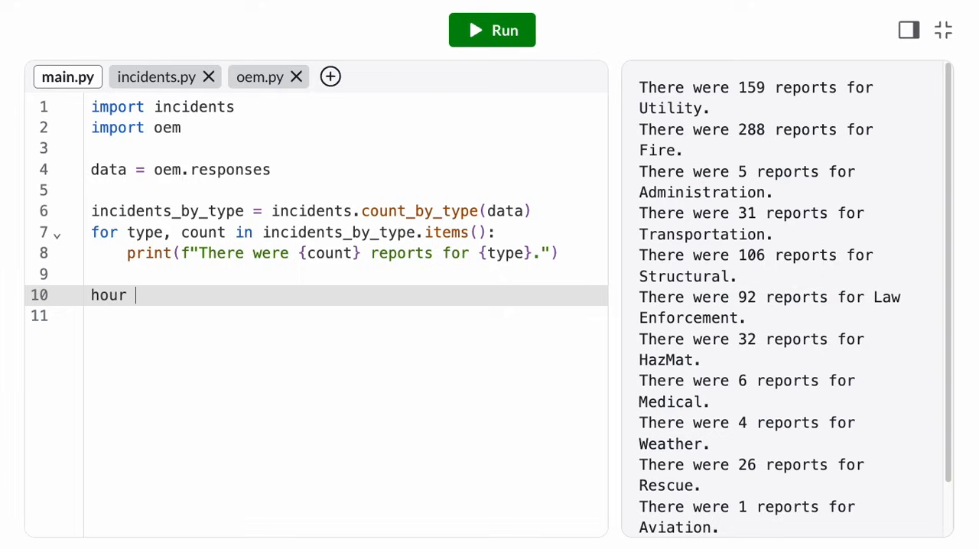
pyautogui.write('= incidents.find_')
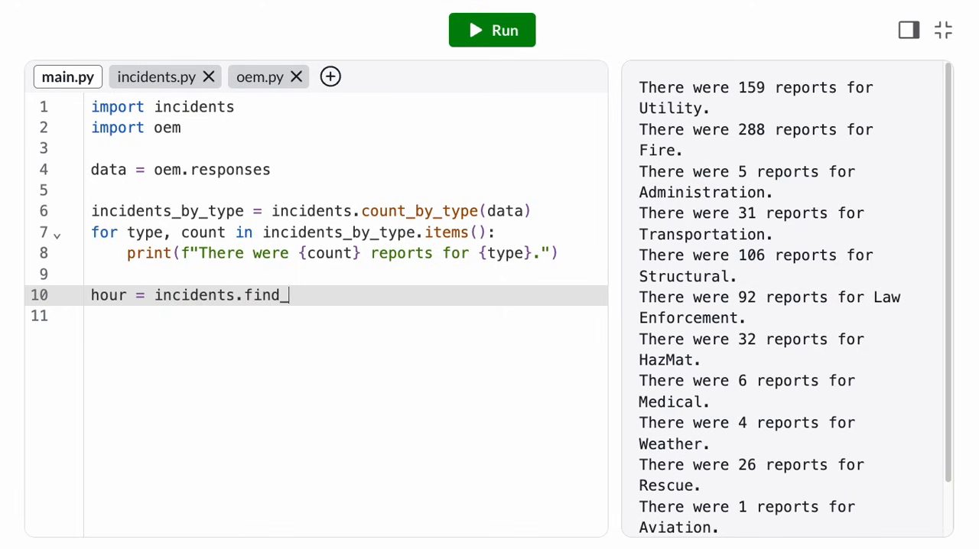
pyautogui.write('busiest_hour()')
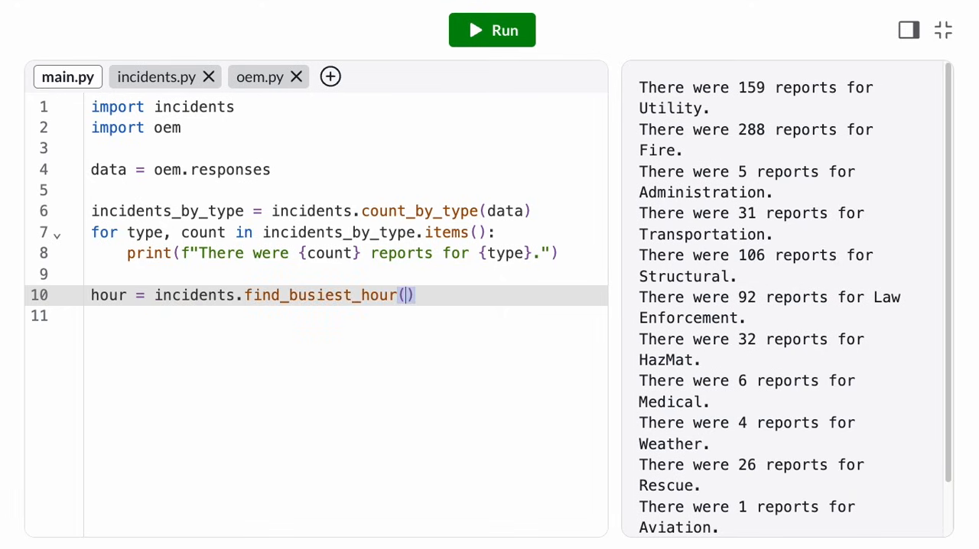
pyautogui.write('data')
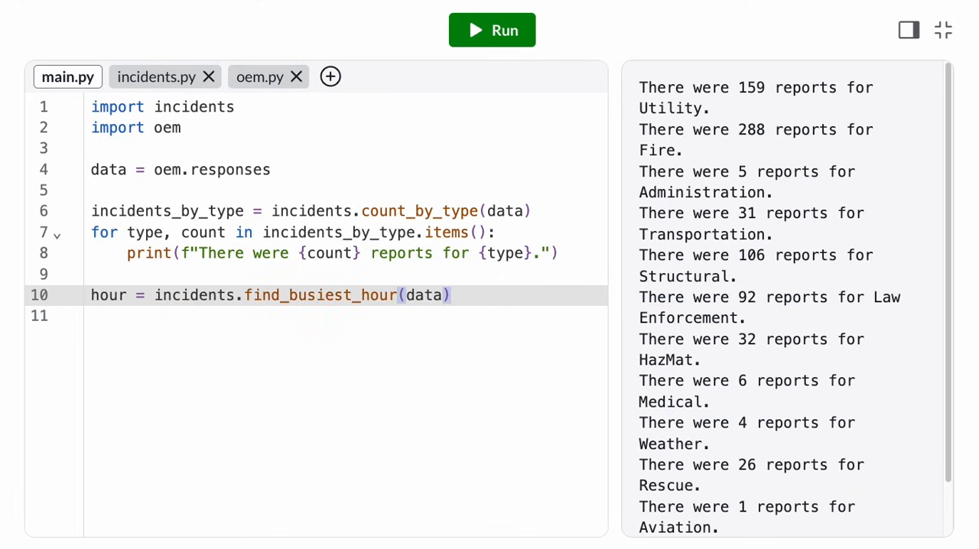
pyautogui.write('print(f"")')
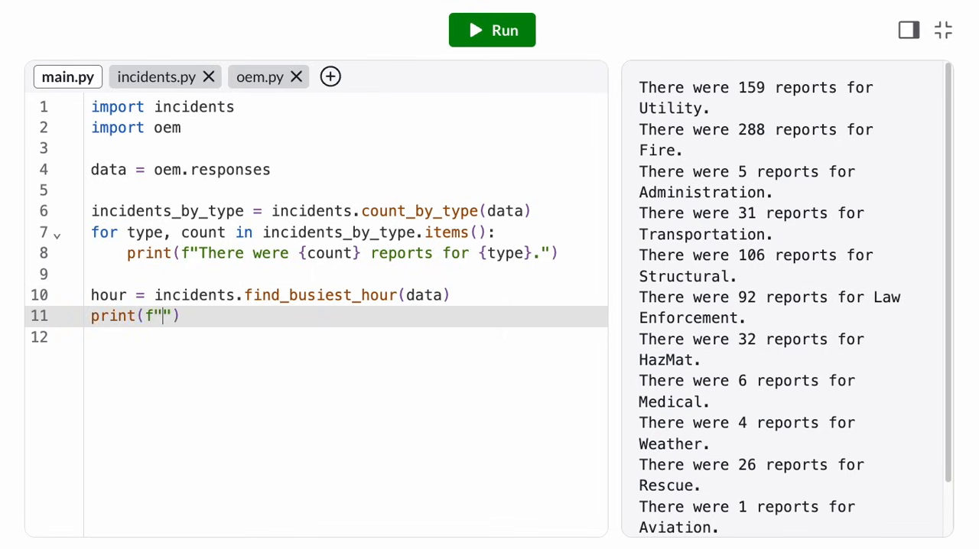
pyautogui.write('The busiest hour of the day is')
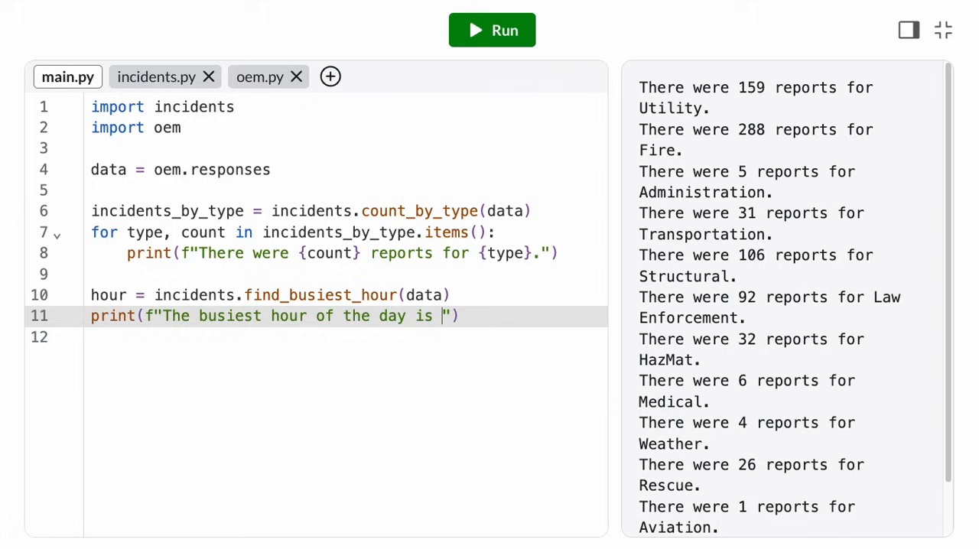
pyautogui.write('{hour}:00.')
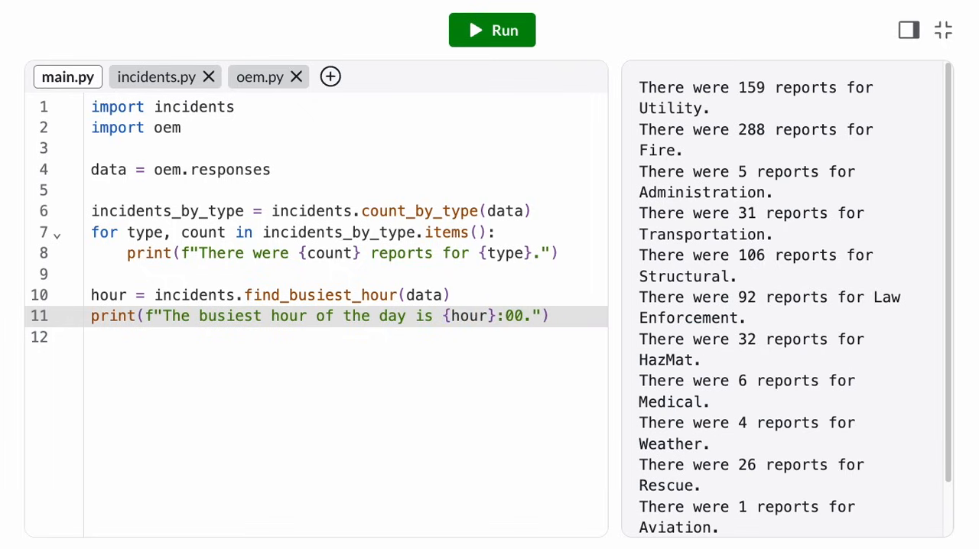
# Step: Add incidents_by_hour = incidents.count_by_hour(data) and pass incidents_by_hour to find_busiest_hour
pyautogui.click(337, 276)
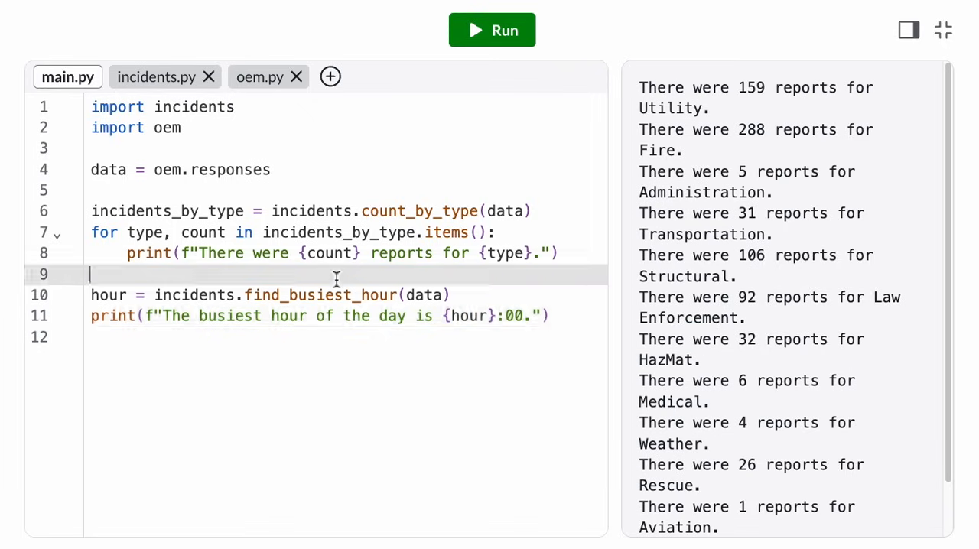
pyautogui.write('incidents_by_hour = incidents.count_by')
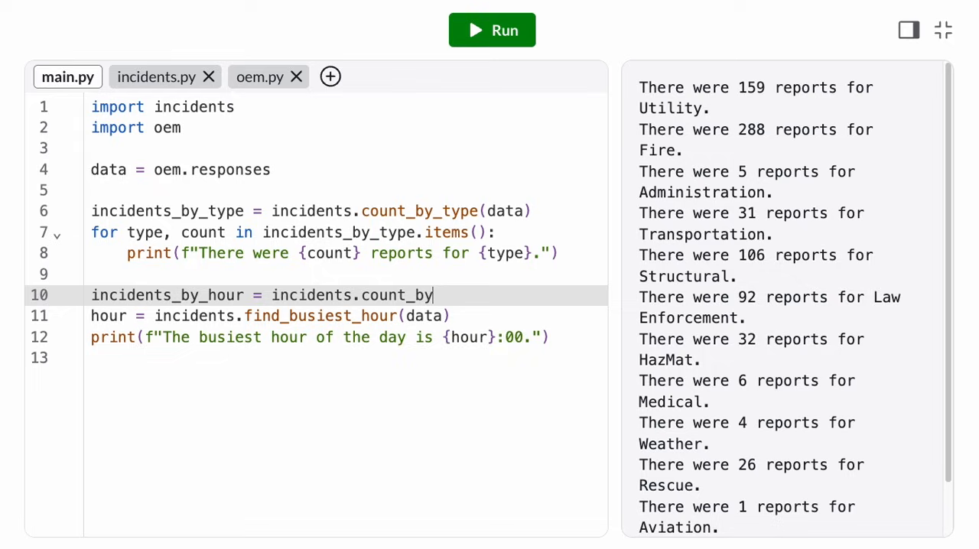
pyautogui.write('_hour(data)')
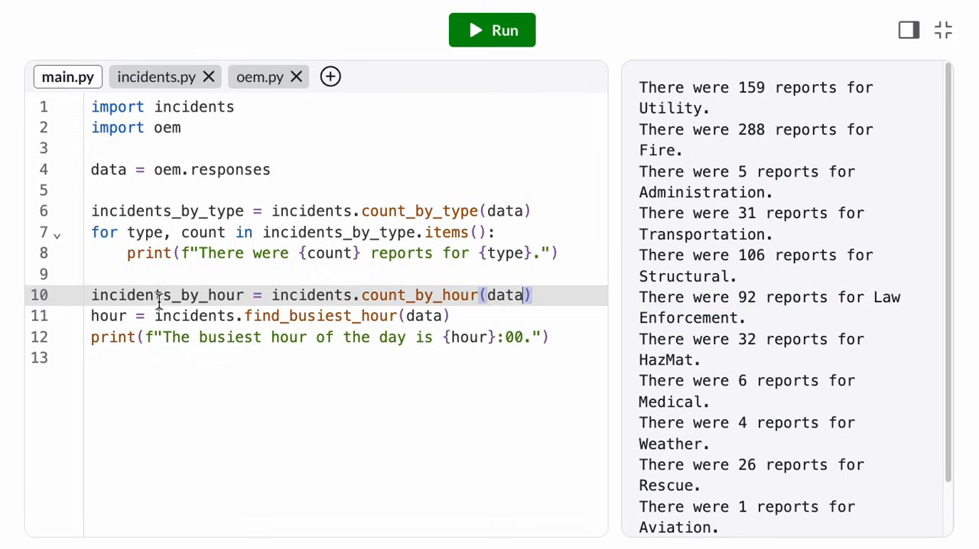
pyautogui.doubleClick(165, 295)
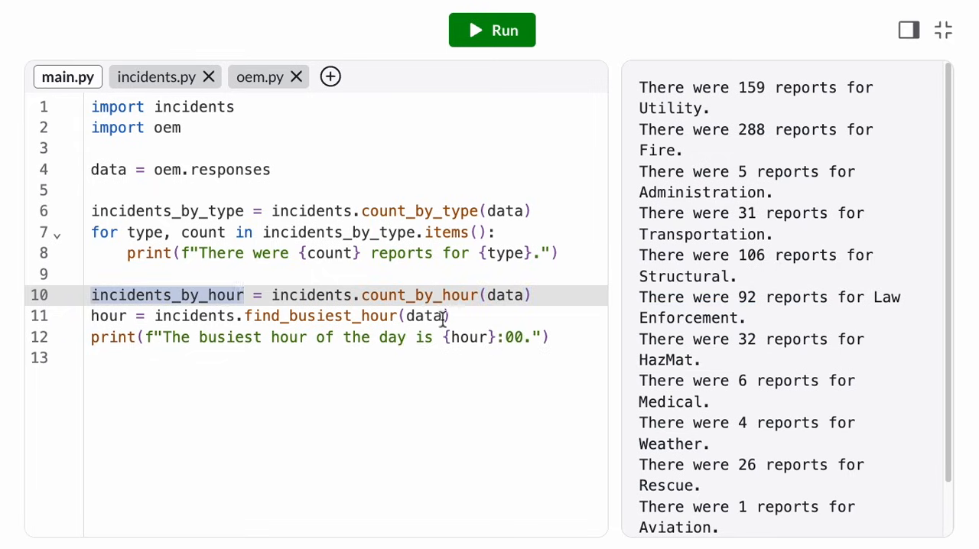
pyautogui.write('incidents_by_')
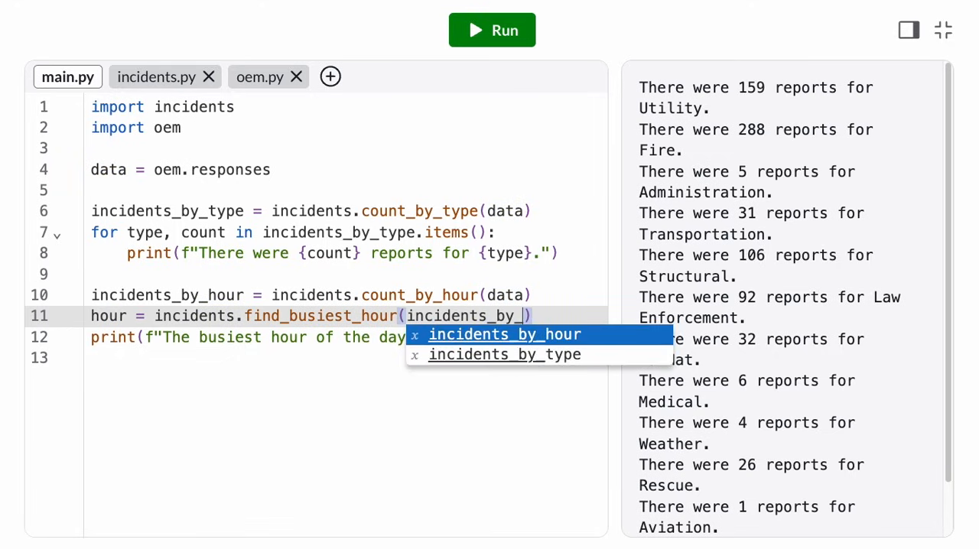
pyautogui.click(504, 334)
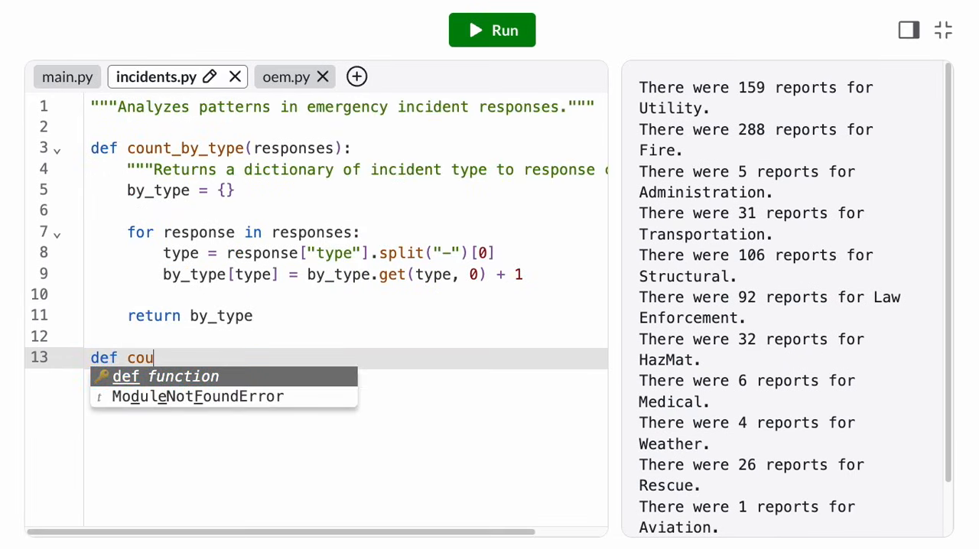
# Step: Define count_by_hour(responses) with a docstring about the returned dictionary, then check oem.py's raw data
pyautogui.write('nt_by_hour(respons')
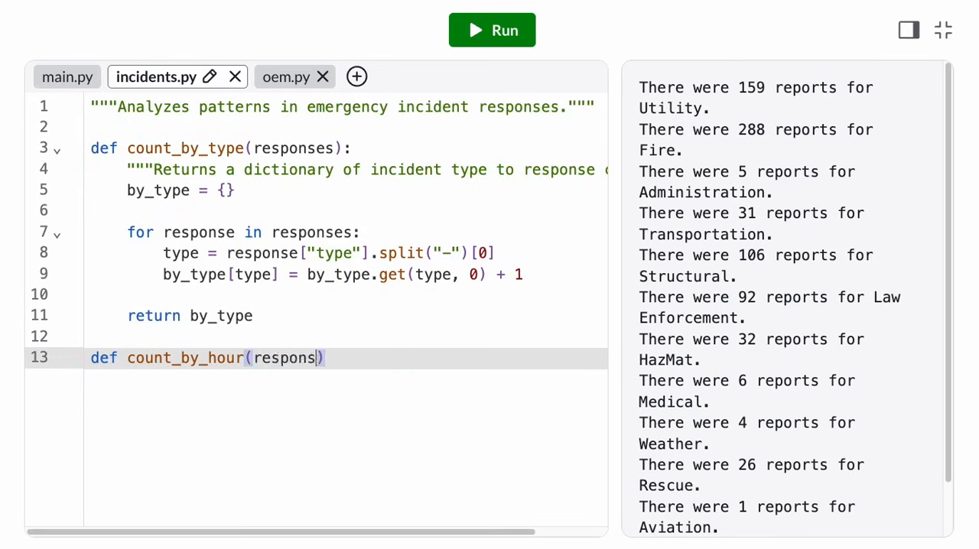
pyautogui.write('es):')
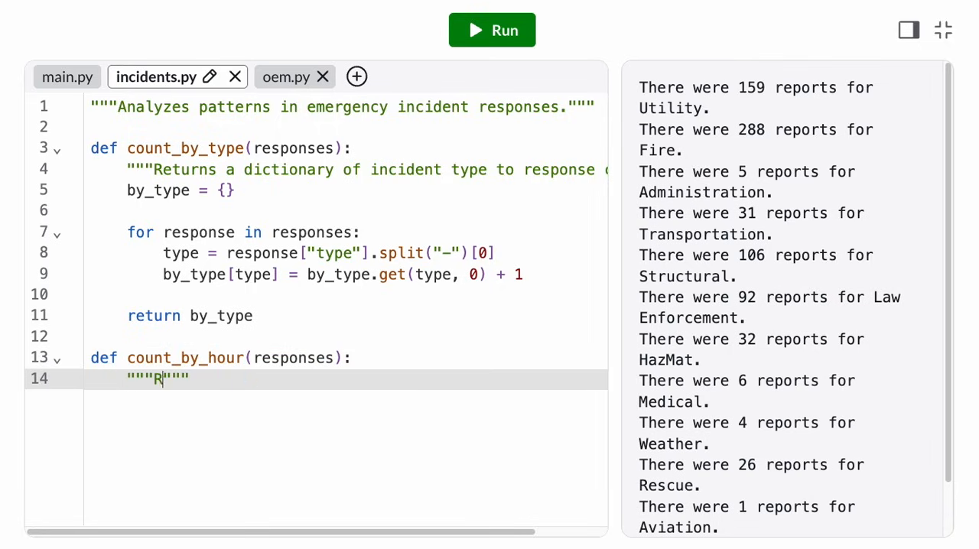
pyautogui.write('eturns a dictionary of hour to response count.')
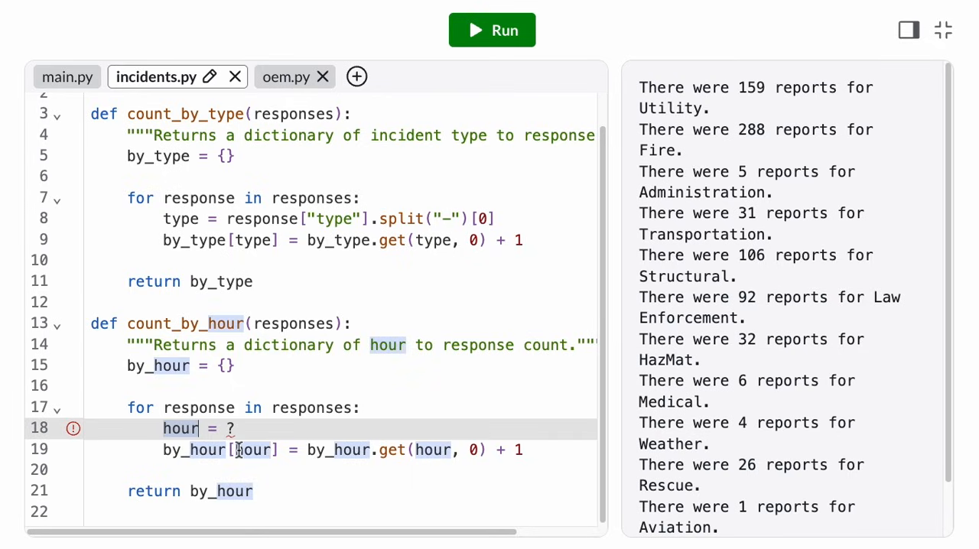
pyautogui.moveTo(273, 235)
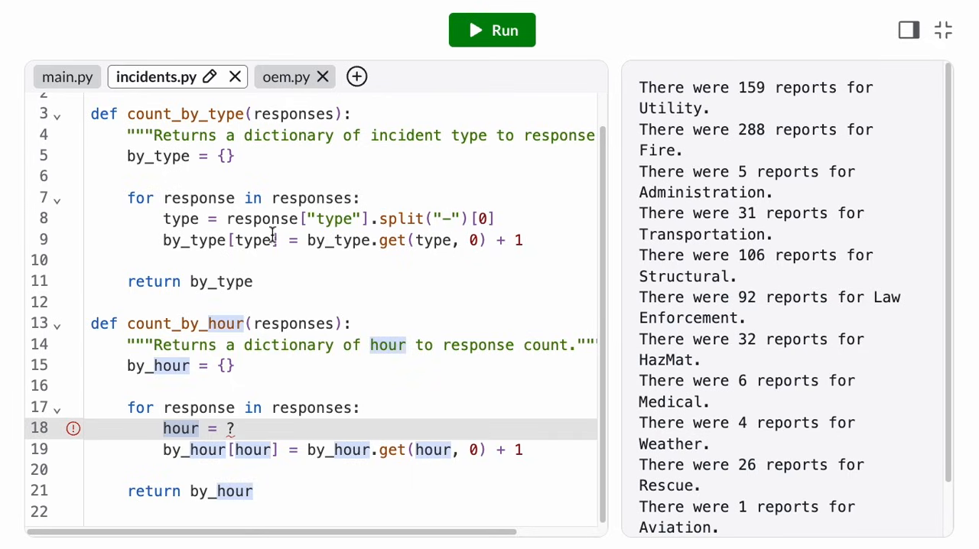
pyautogui.click(260, 76)
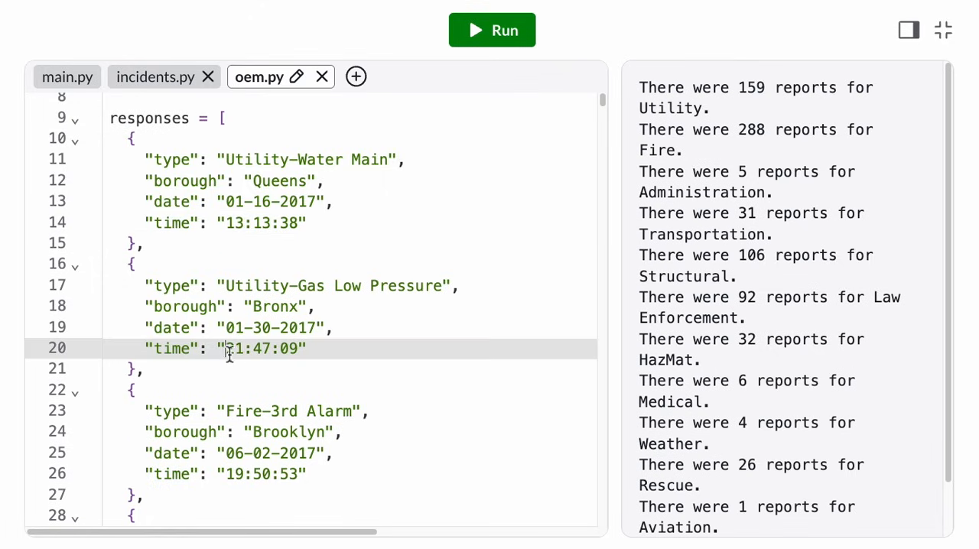
# Step: After checking the time format in oem.py, finish the hour line as int(response["time"][:2])
pyautogui.doubleClick(233, 349)
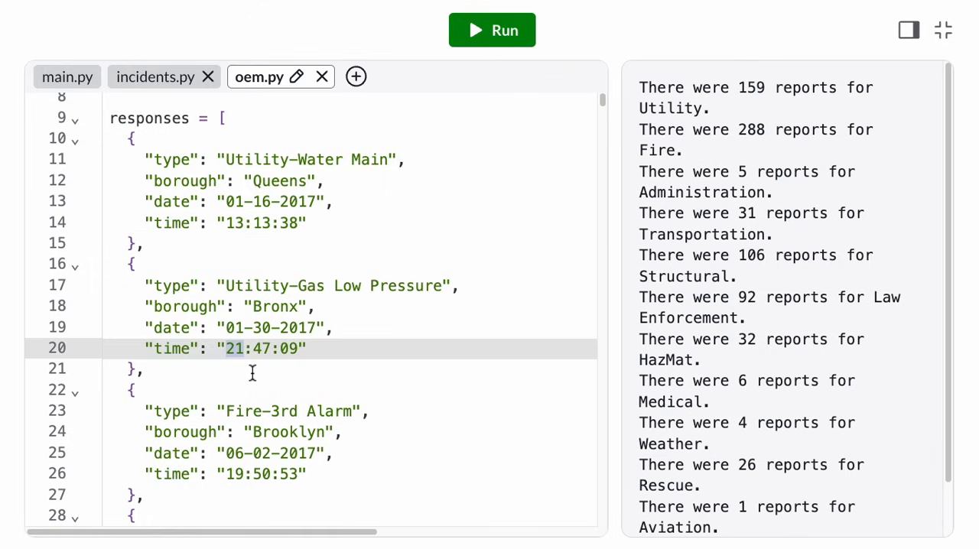
pyautogui.click(154, 76)
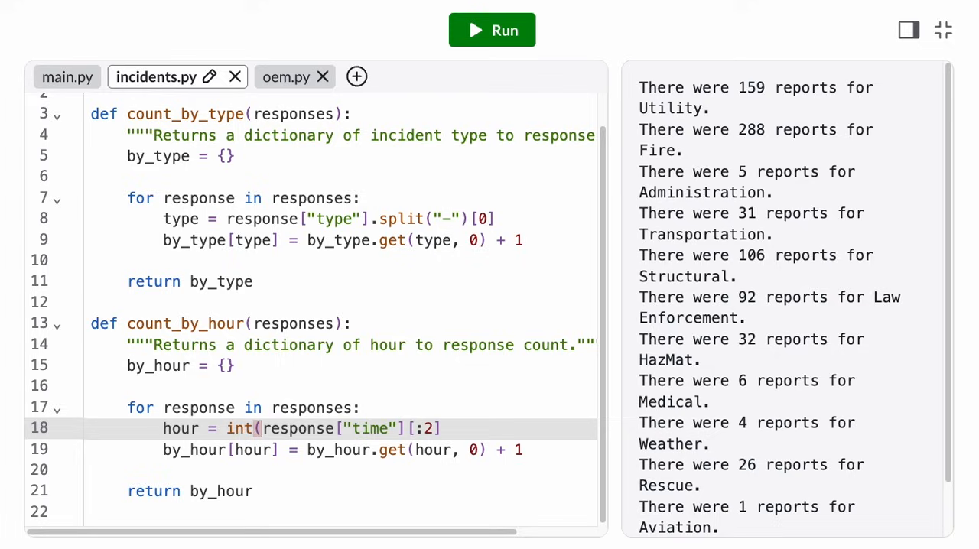
pyautogui.write(')')
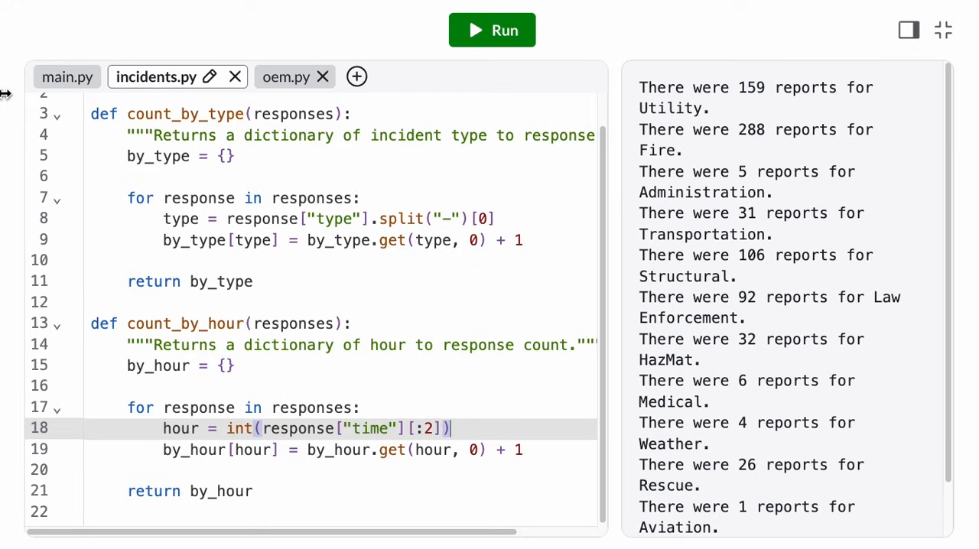
pyautogui.click(68, 77)
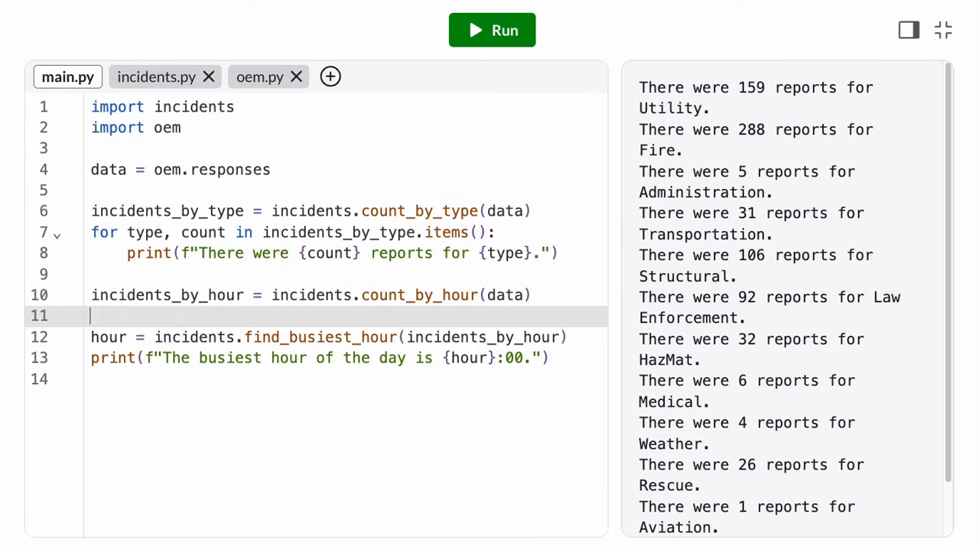
# Step: Add print(incidents_by_hour) and run main.py, revealing that find_busiest_hour is still missing
pyautogui.write('print(incidents_by_hour)')
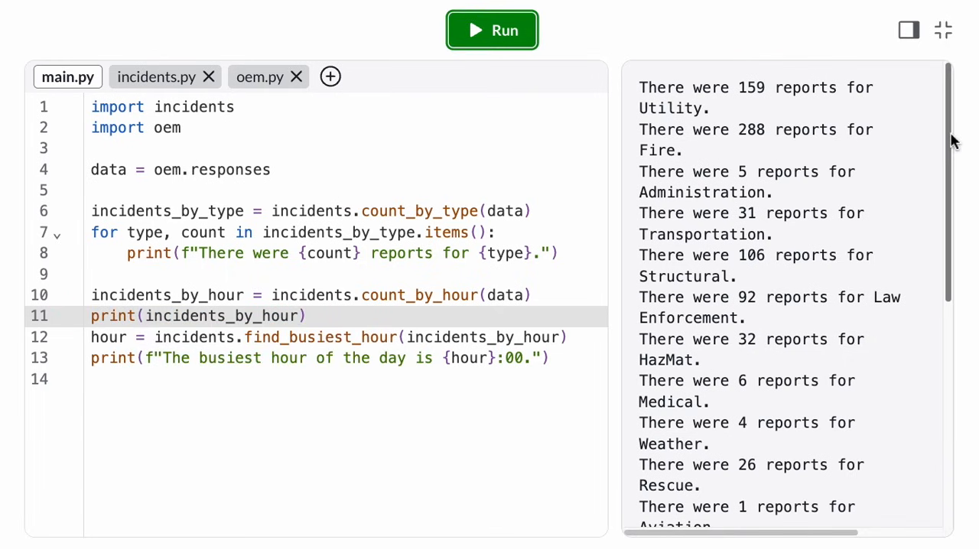
pyautogui.click(492, 31)
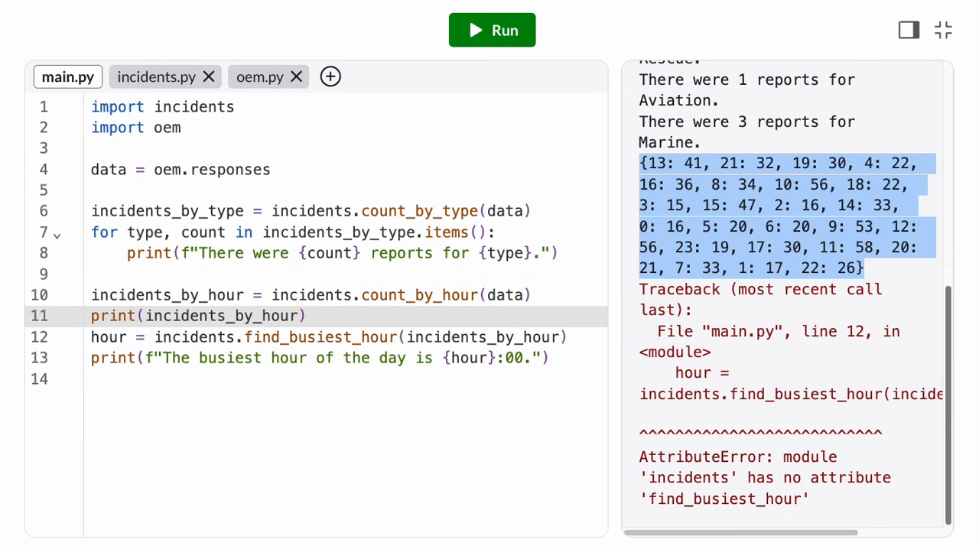
pyautogui.click(156, 77)
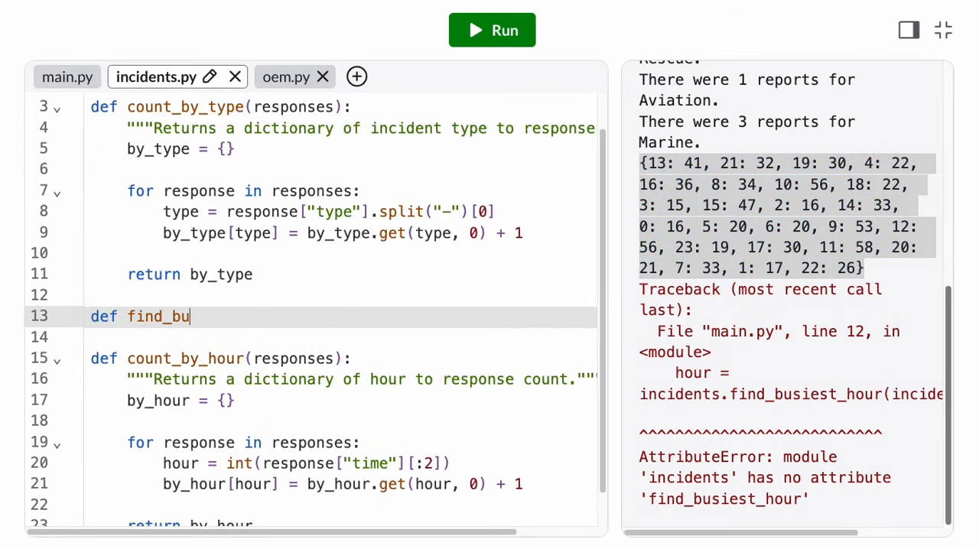
# Step: Define find_busiest_hour(incidents_by_hour) with its docstring, max_count = 0 and return busiest_hour
pyautogui.write('siest_hour(incidents_by_hour):')
pyautogui.write('"""Returns the ""')
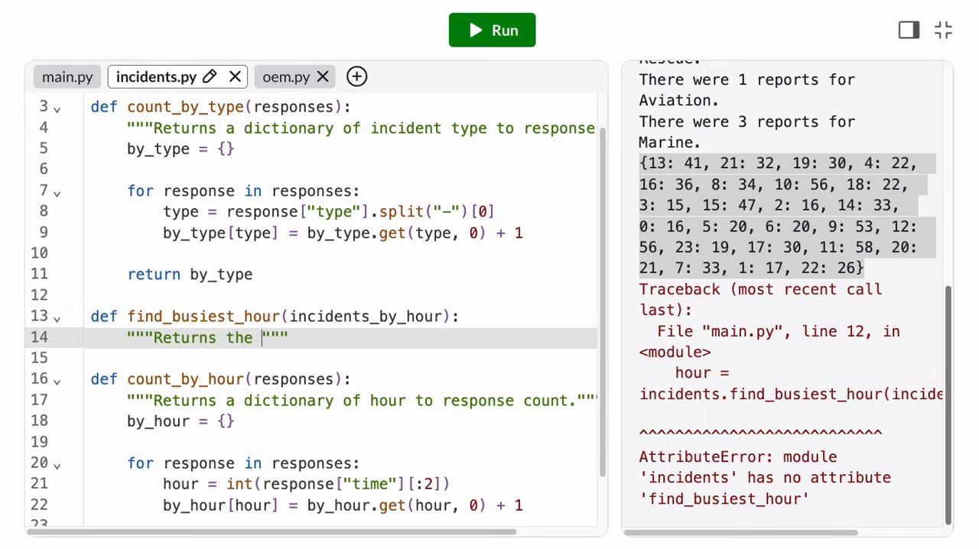
pyautogui.write('hour with the most incidents.')
pyautogui.write('ma')
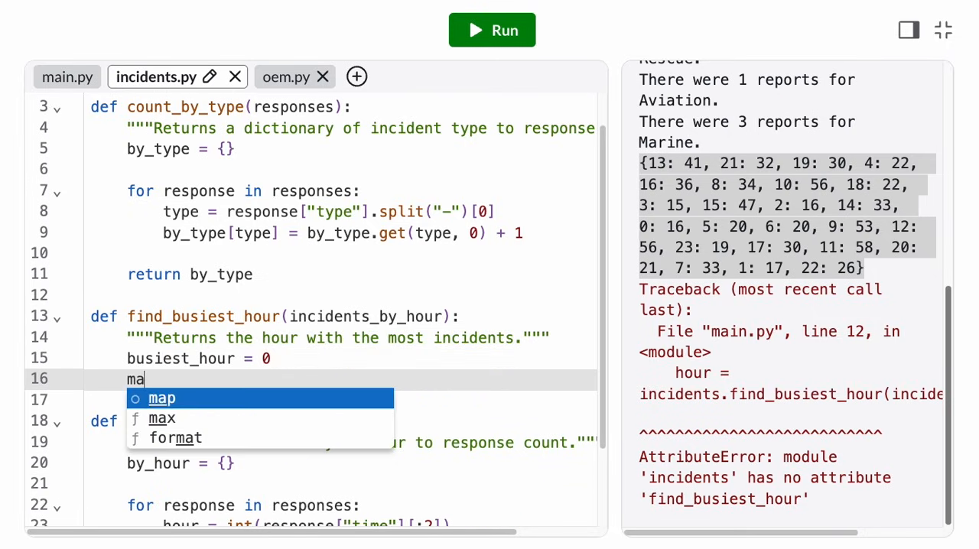
pyautogui.write('x_count = 0')
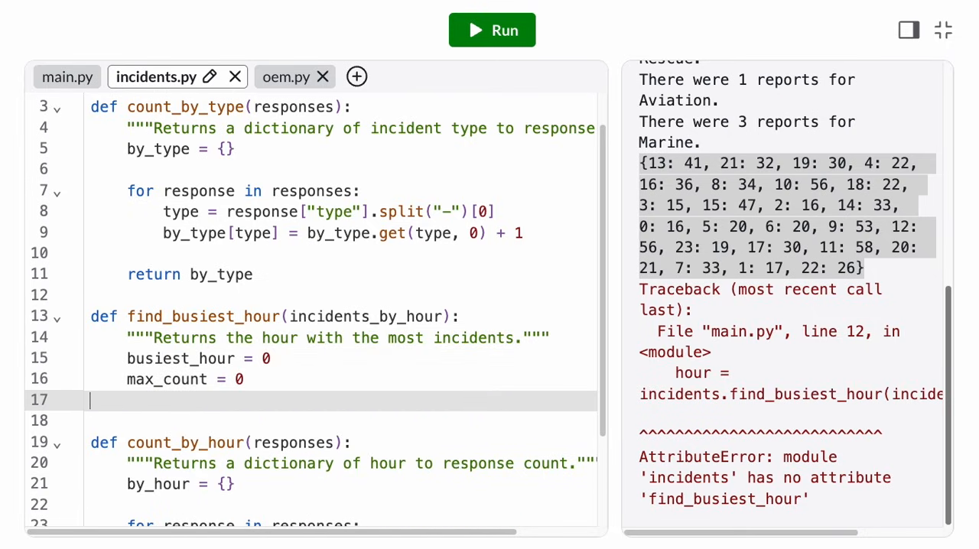
pyautogui.write('return busiest_')
pyautogui.write('for')
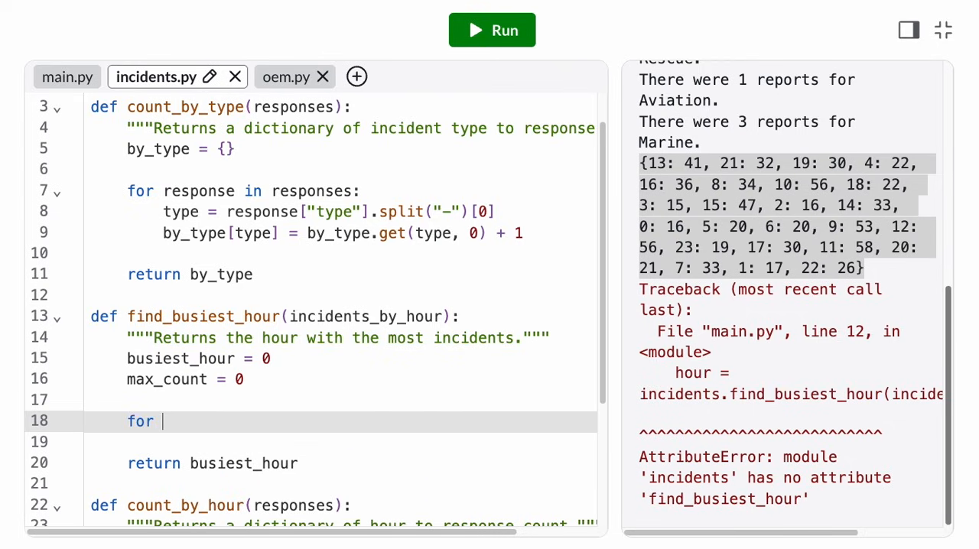
# Step: Loop over hour, count items, updating busiest_hour and max_count whenever count exceeds max_count
pyautogui.write('hour, count in incidents_by_hour.items():')
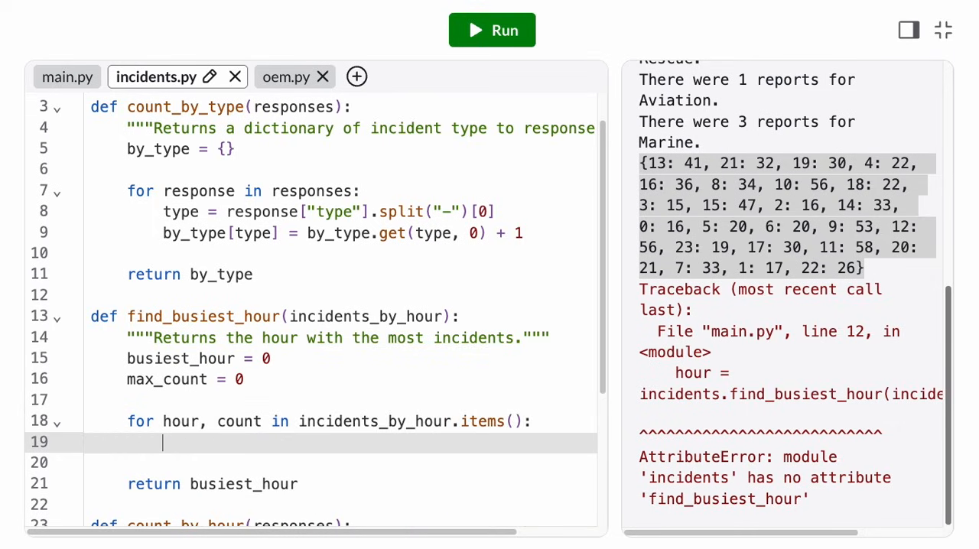
pyautogui.write('if count > max_count:')
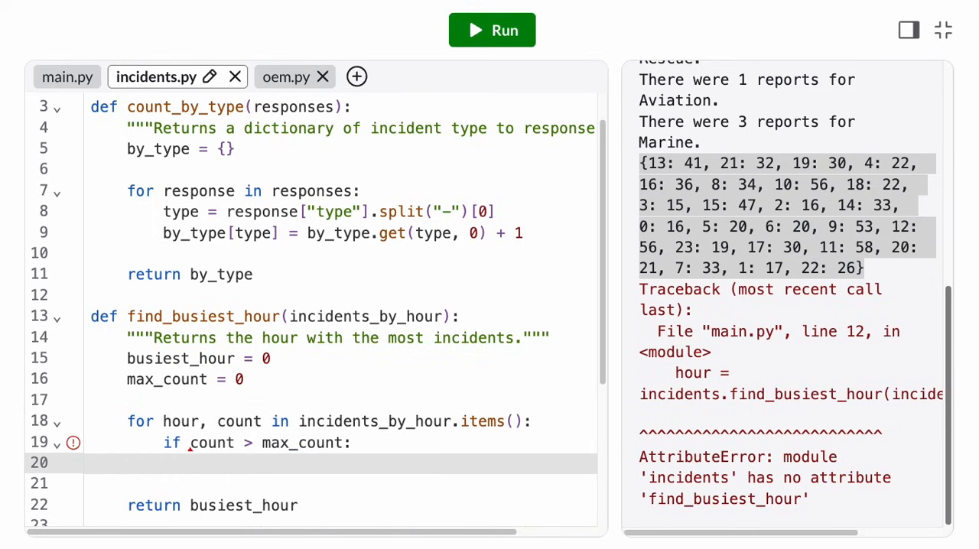
pyautogui.write('busiest_hour = hour')
pyautogui.click(339, 484)
pyautogui.write('max_count')
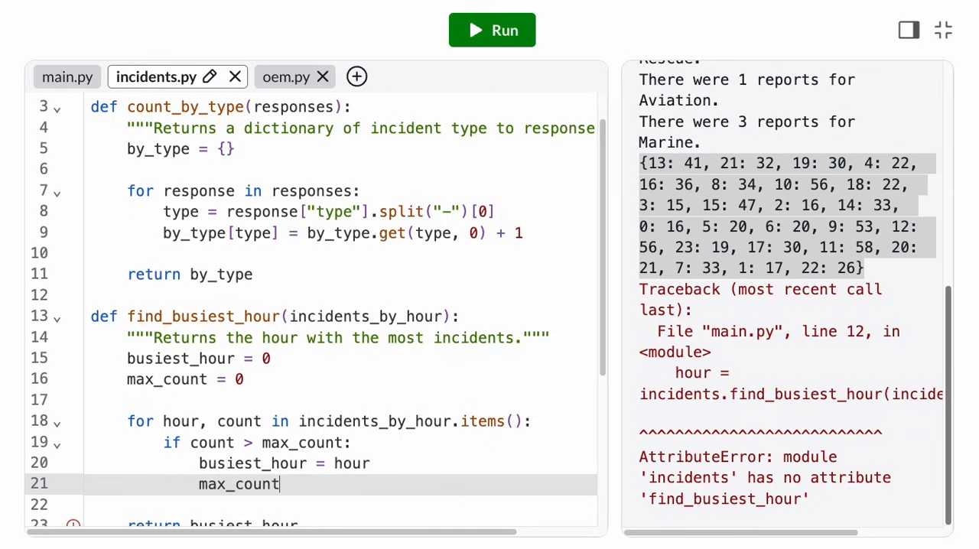
pyautogui.write('= count')
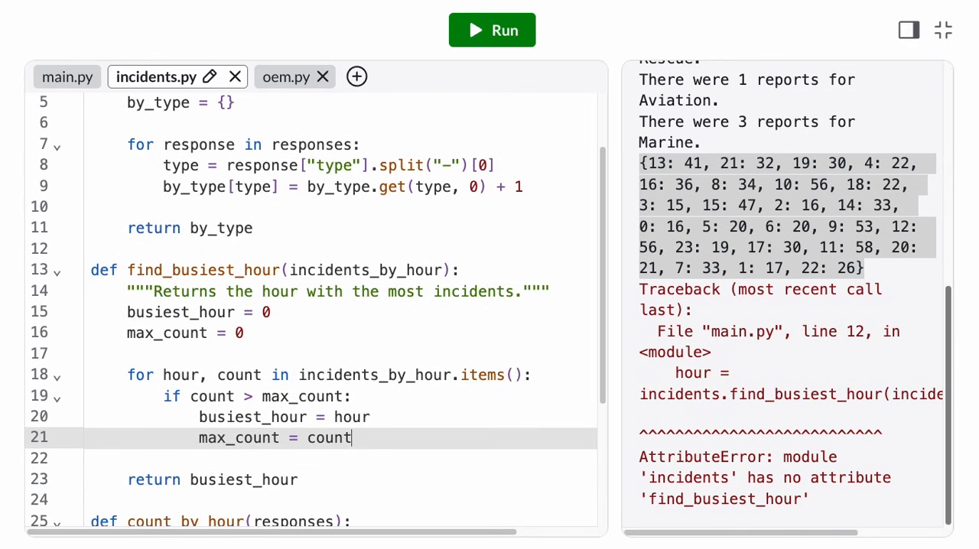
pyautogui.moveTo(468, 68)
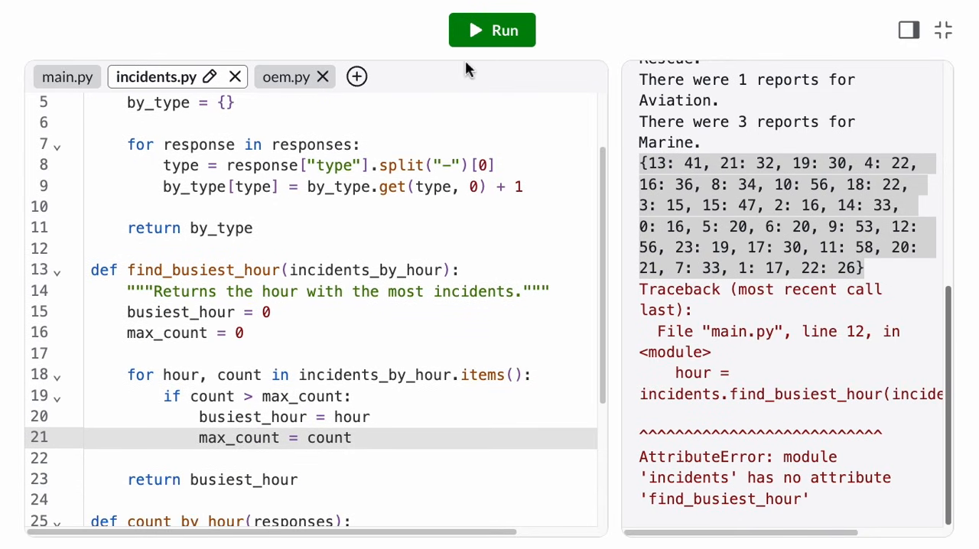
# Step: Run main.py so it prints the type counts and 'The busiest hour of the day is 11:00.'
pyautogui.click(492, 31)
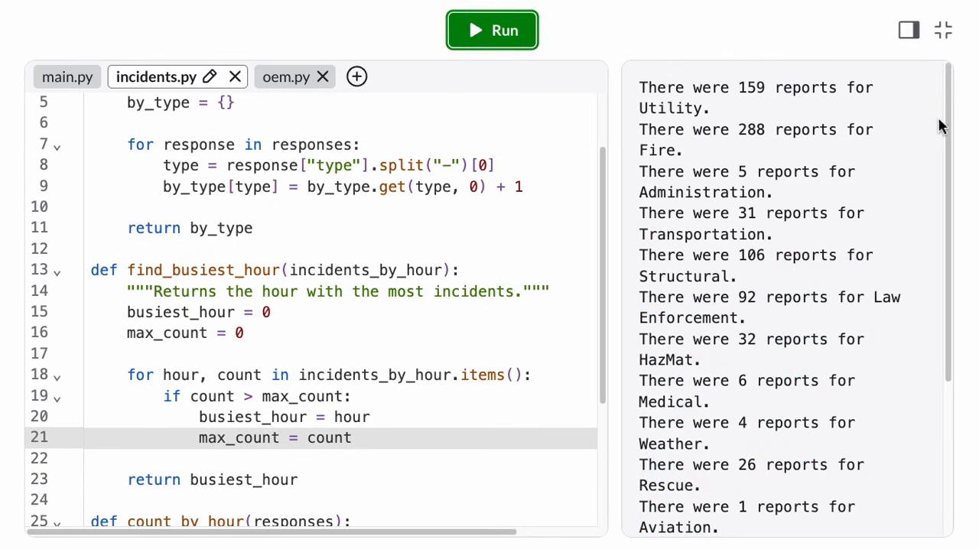
pyautogui.scroll(-3)
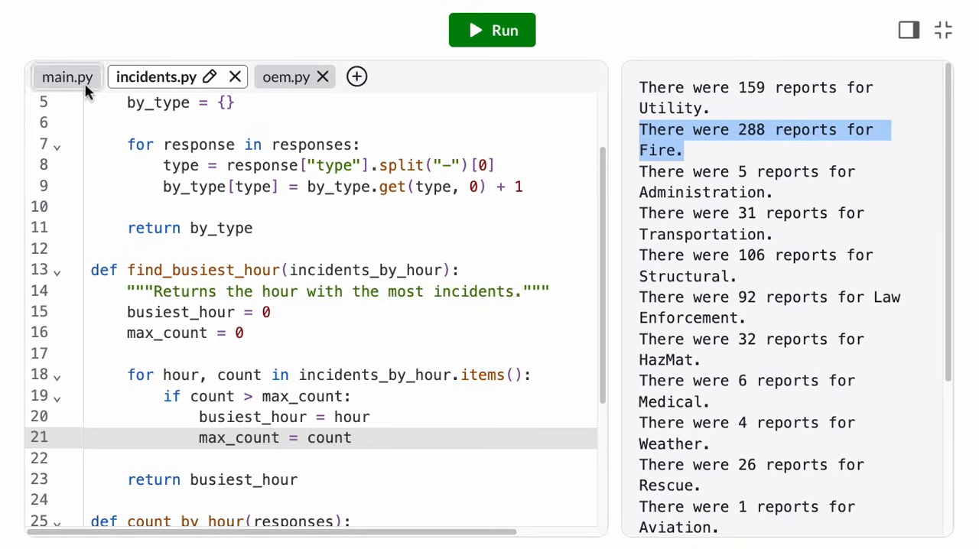
pyautogui.click(67, 76)
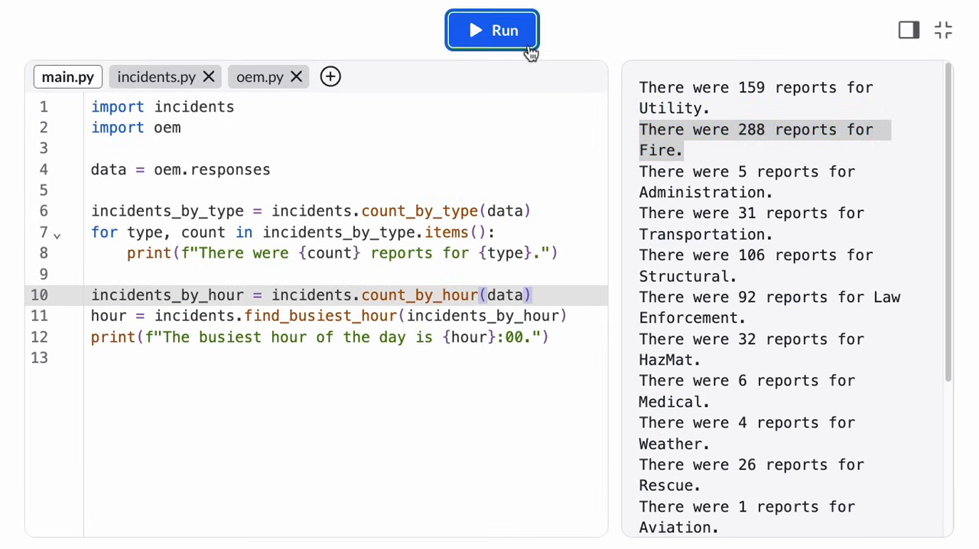
pyautogui.click(493, 31)
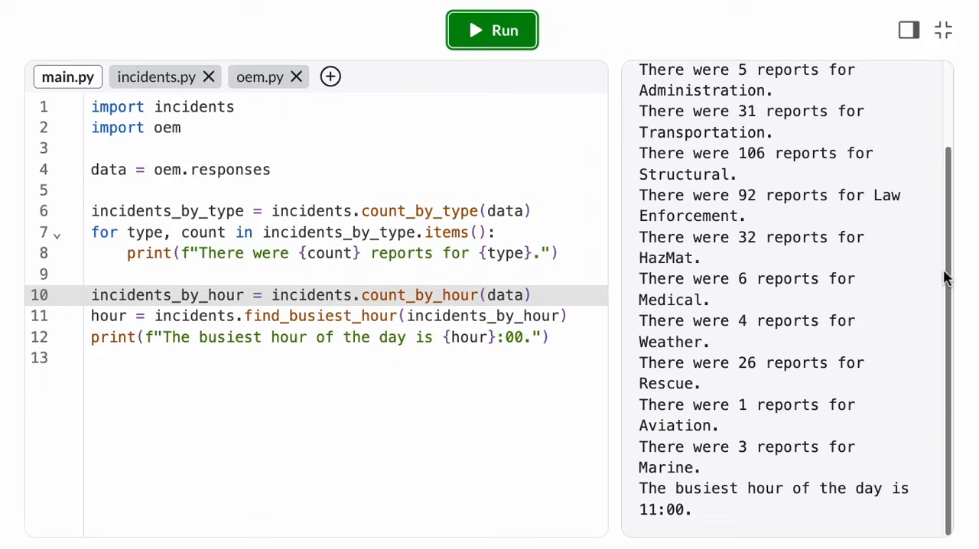